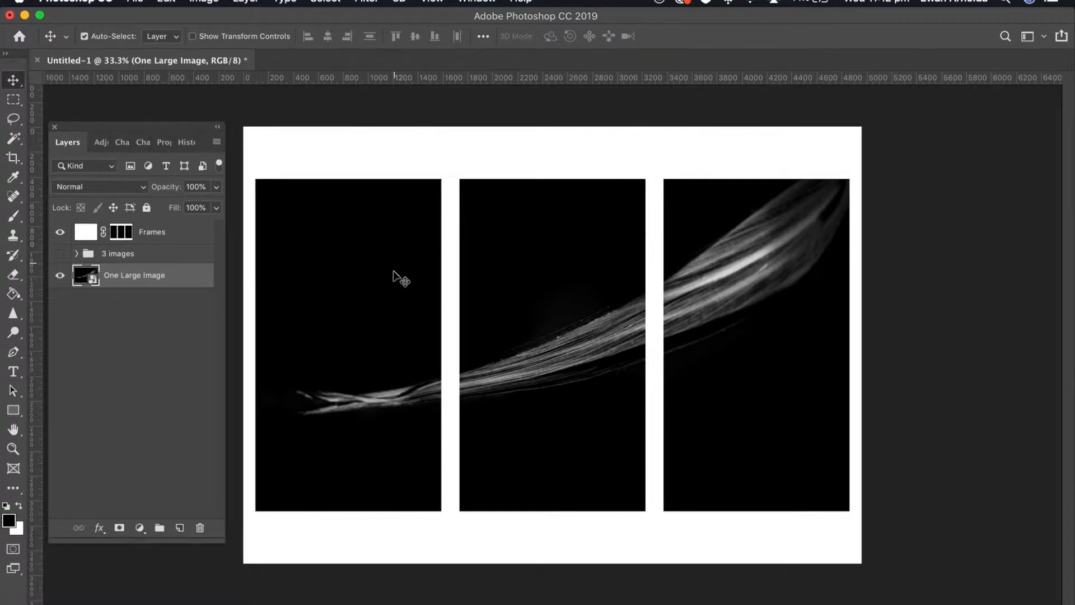
mouse_move(779, 218)
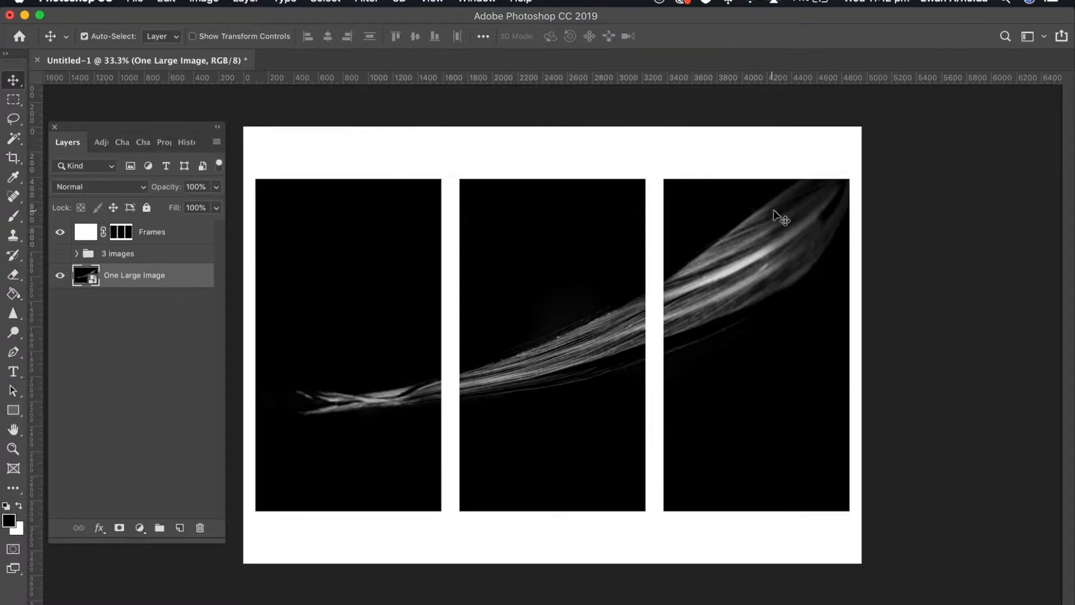
mouse_move(451, 487)
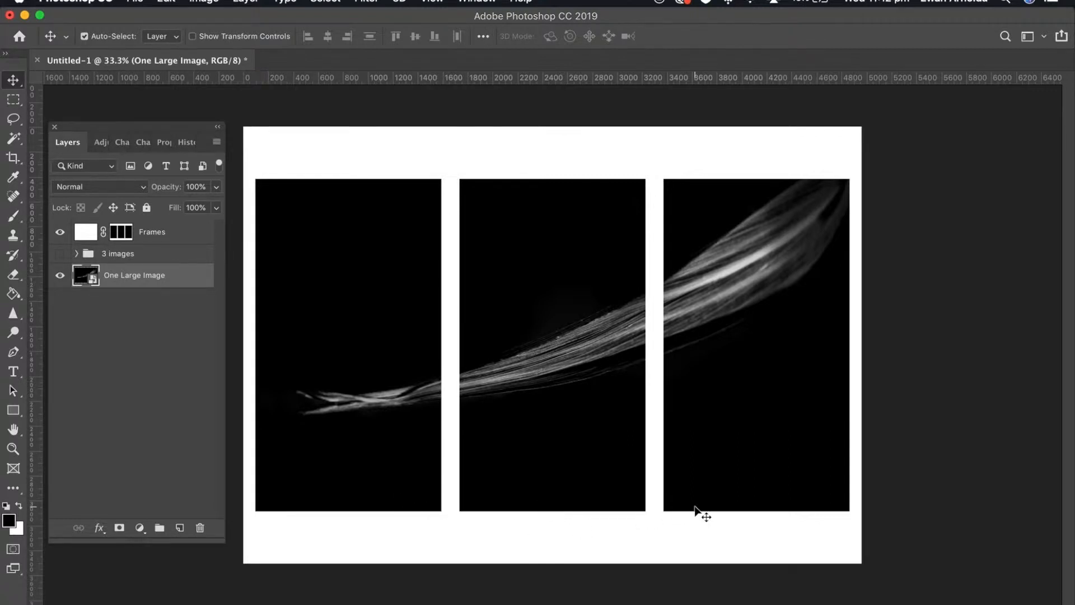
mouse_move(446, 465)
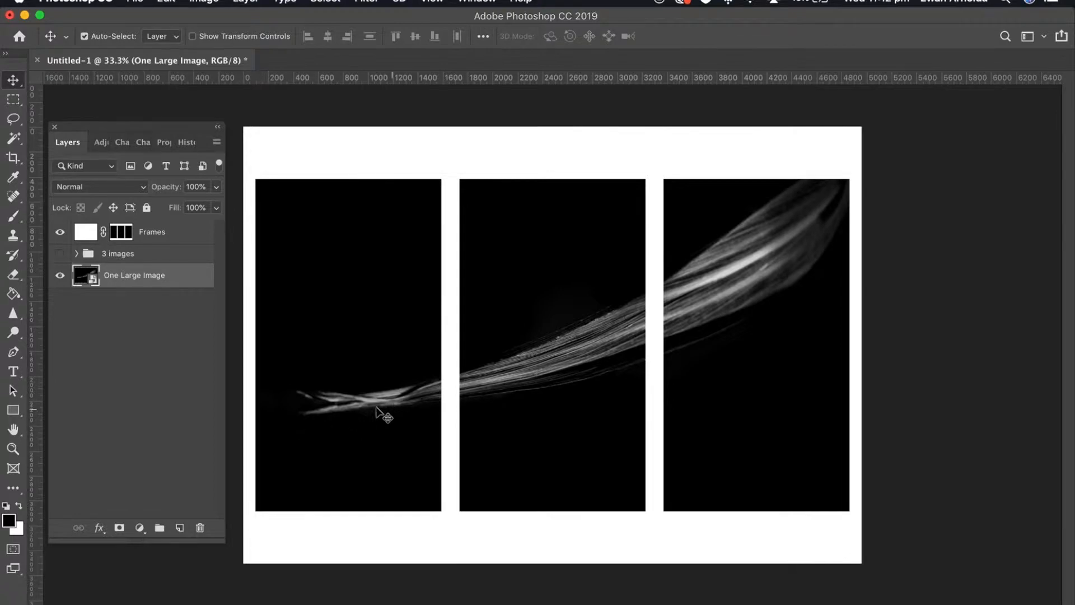
mouse_move(340, 322)
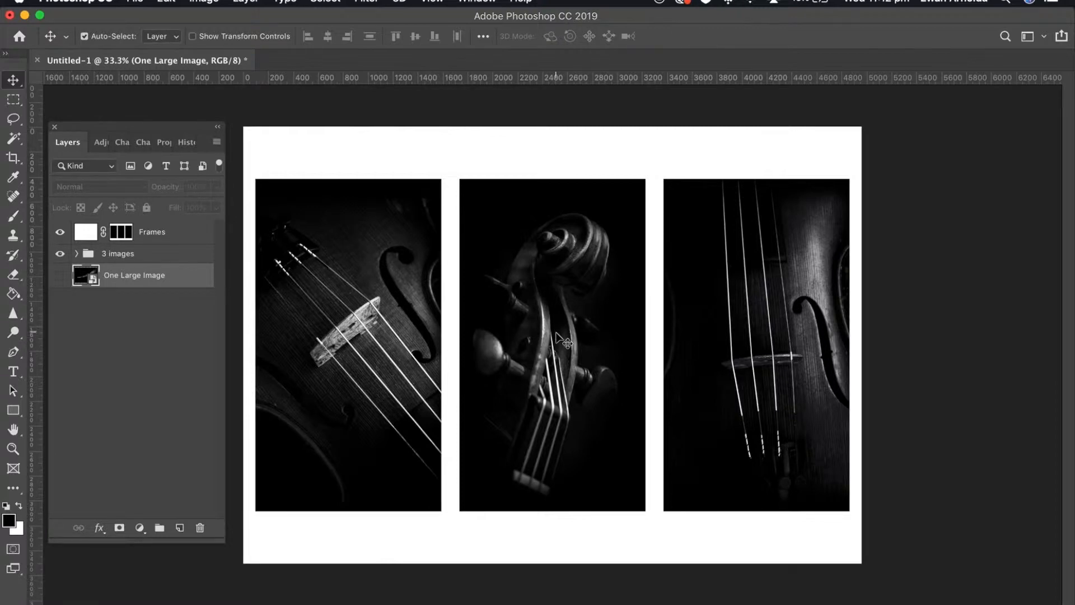
mouse_move(136, 19)
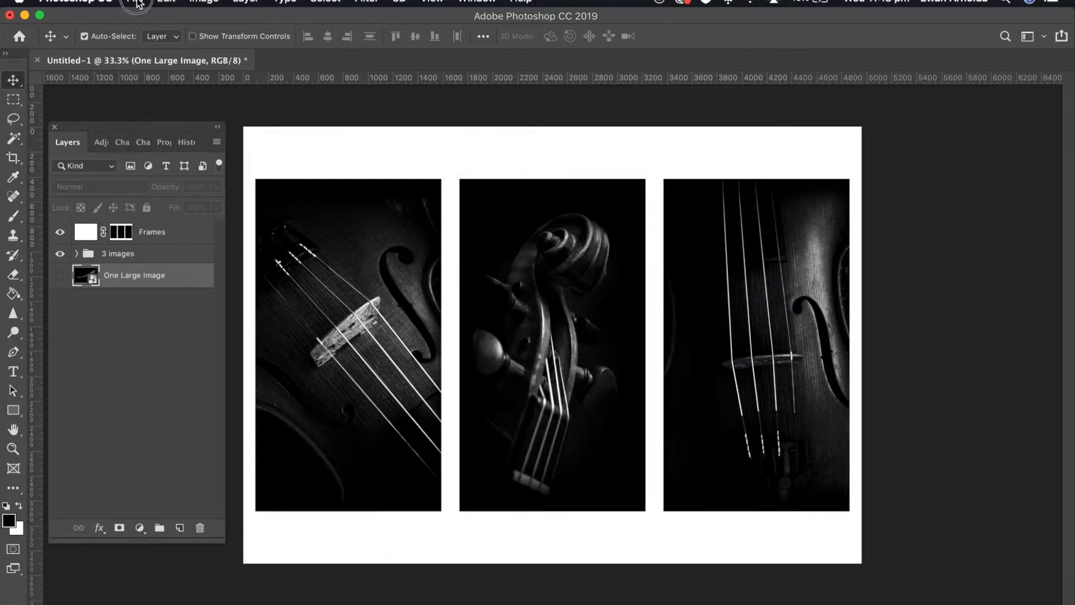
Step: Create a new blank white A3 landscape document at 300 ppi from the Print presets
left_click(134, 1)
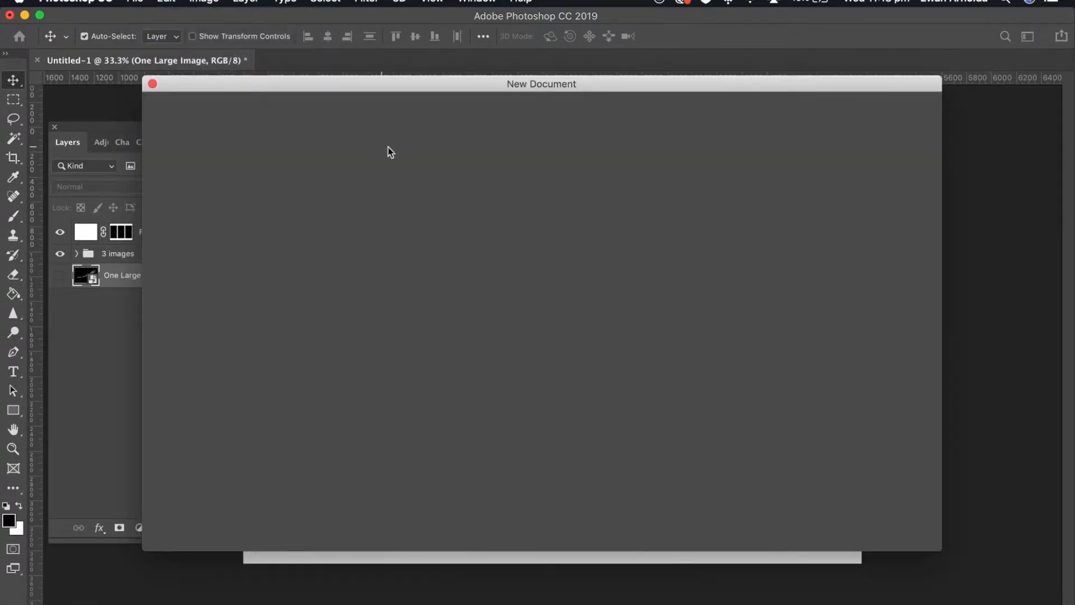
mouse_move(400, 158)
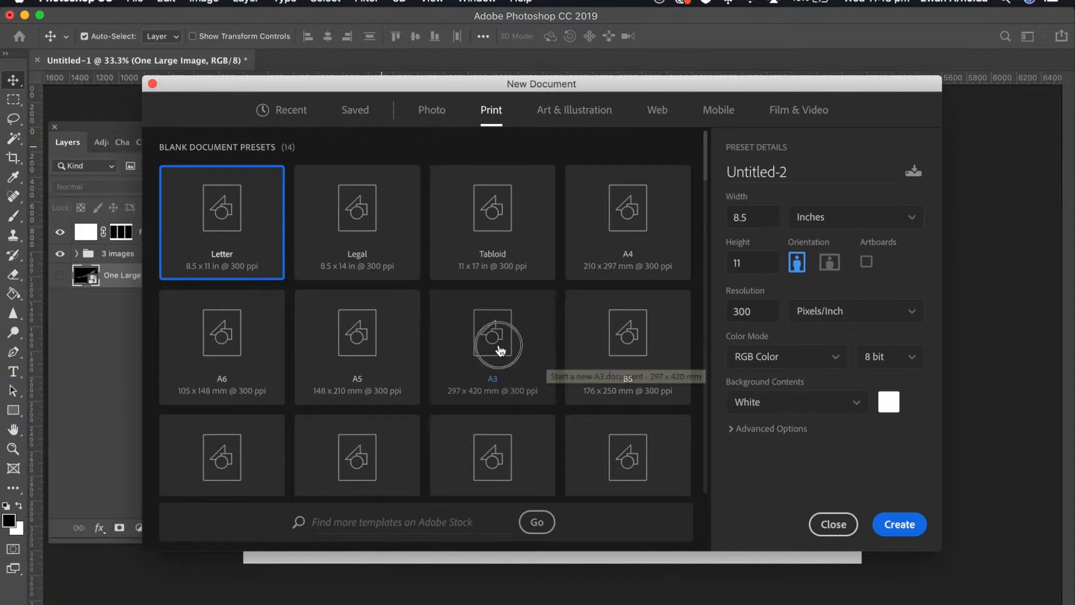
left_click(491, 346)
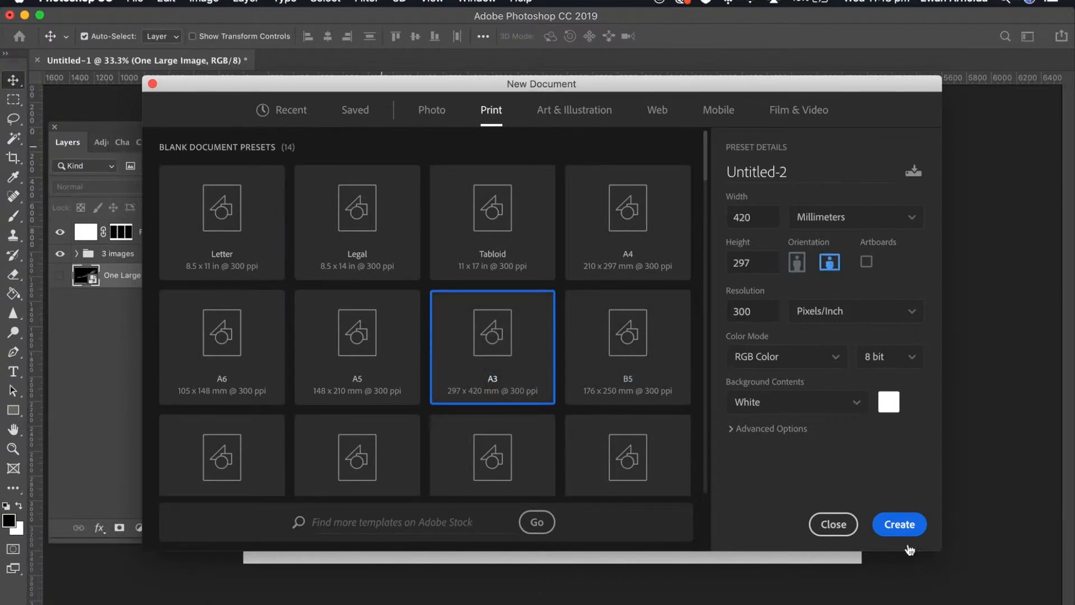
left_click(900, 524)
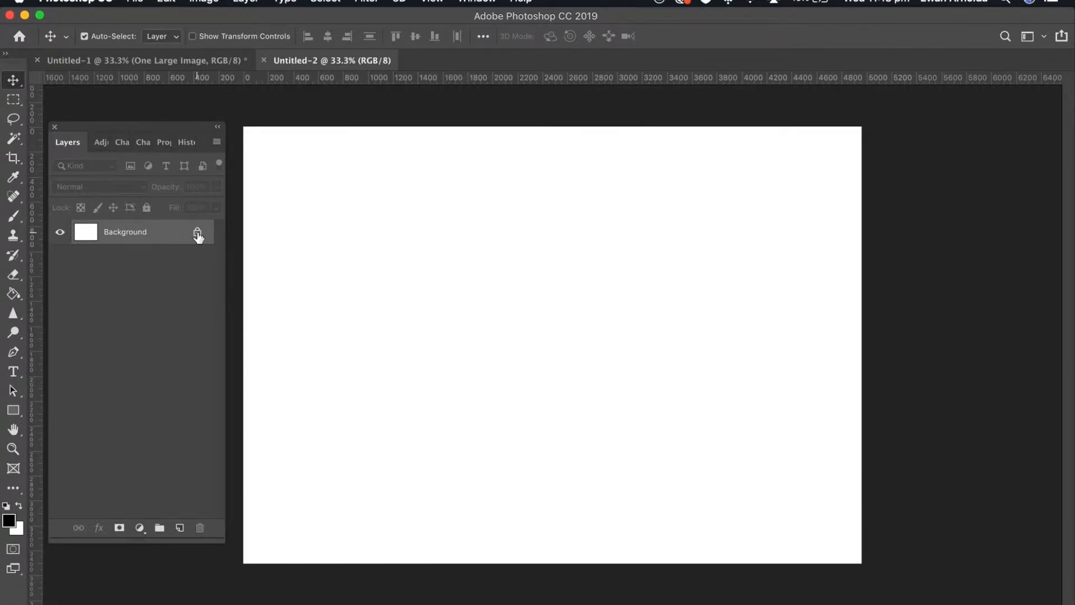
Step: Unlock the Background layer and rename it Frames
left_click(198, 232)
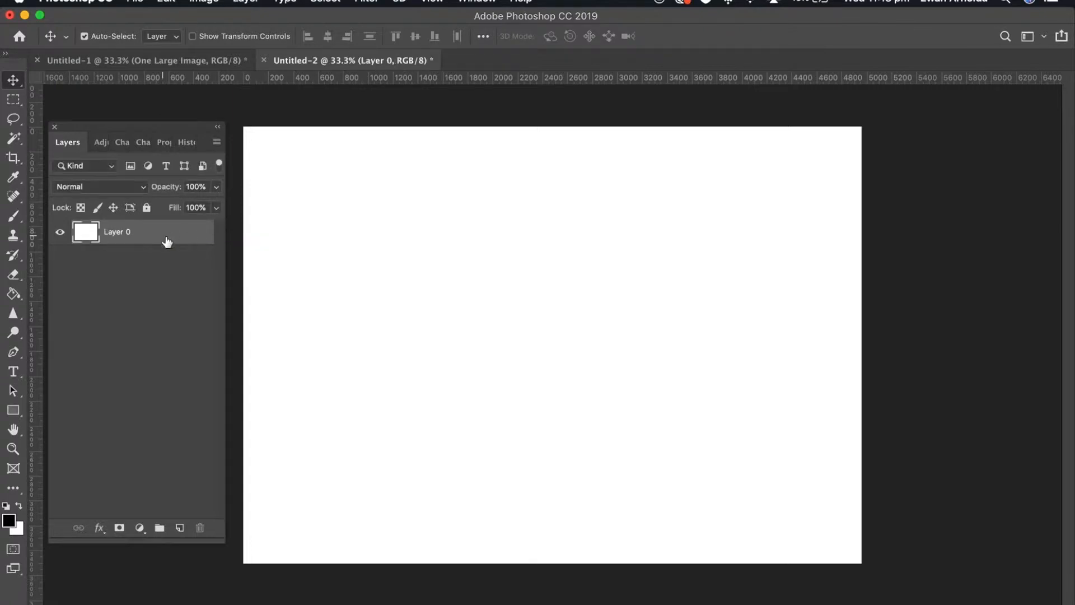
double_click(116, 232)
type("Frames")
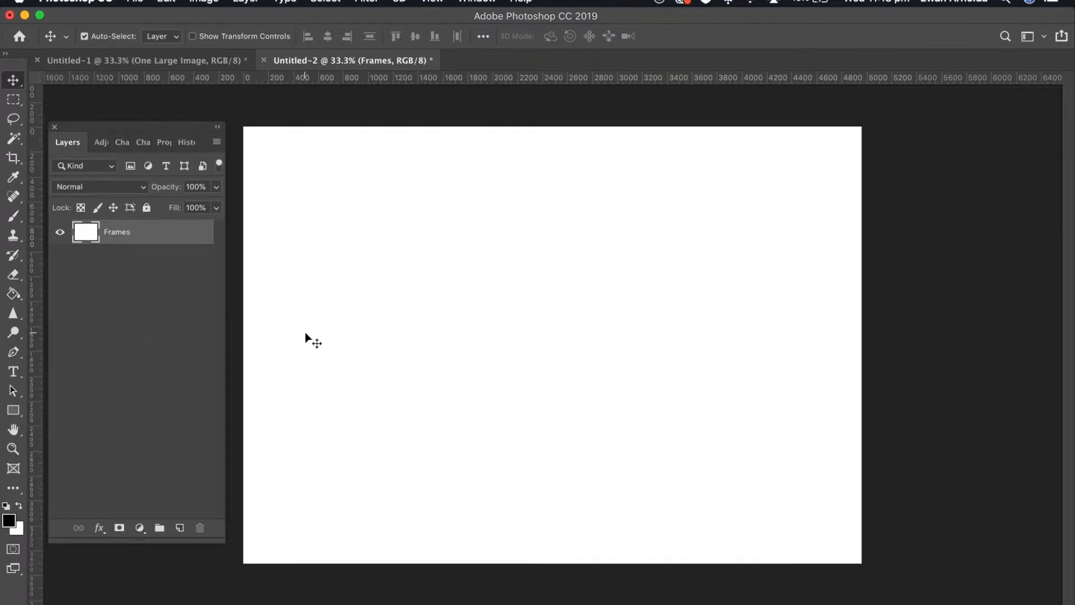
mouse_move(488, 325)
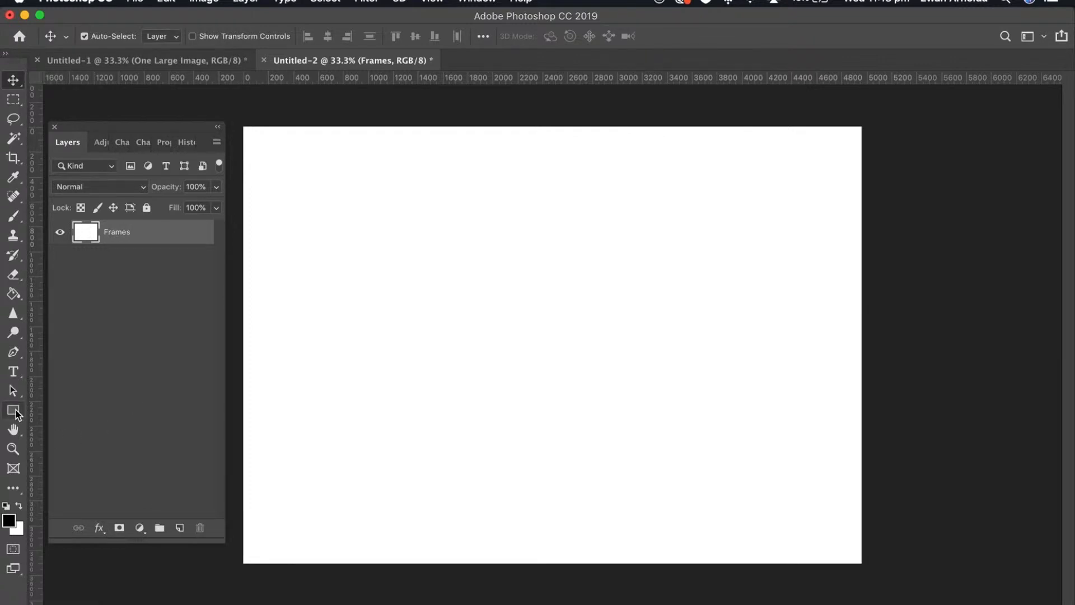
Step: Draw a tall black rectangle panel near the left edge of the page above Frames
left_click(13, 410)
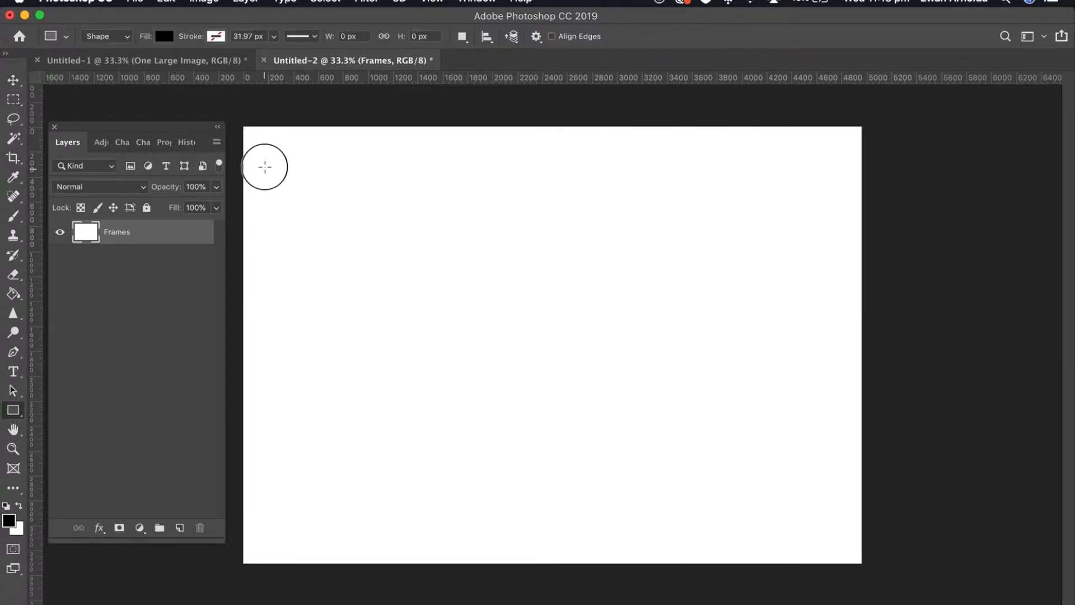
left_click_drag(264, 167, 434, 527)
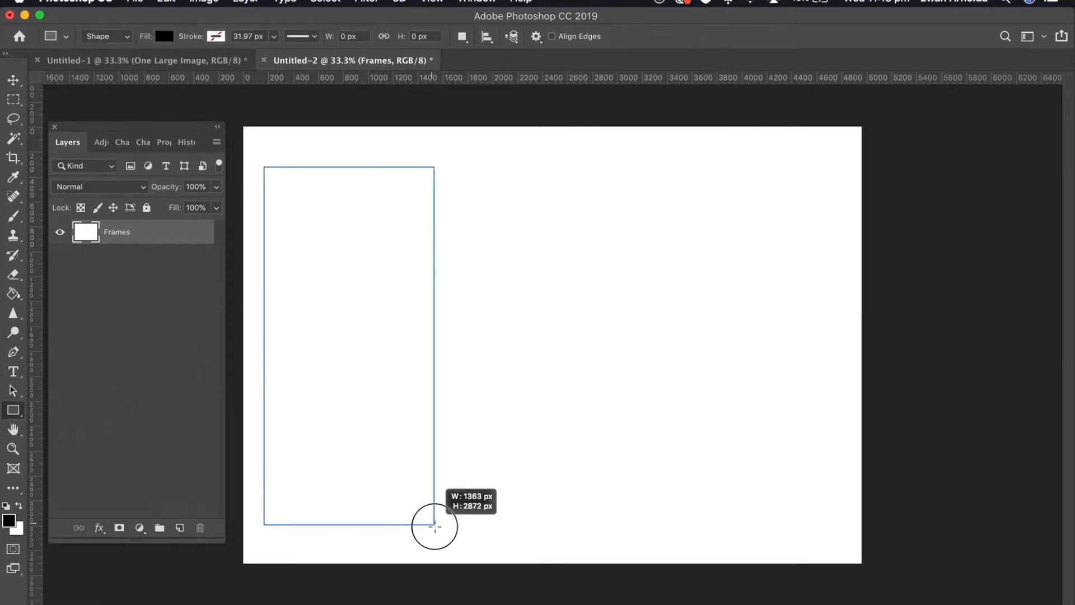
left_click_drag(433, 526, 447, 536)
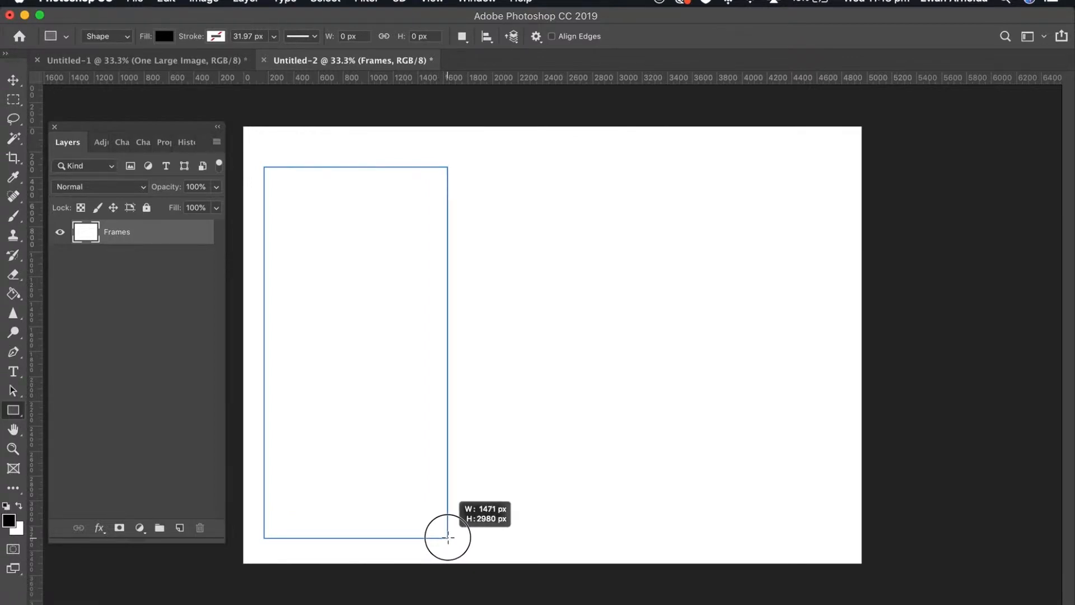
left_click_drag(267, 169, 448, 539)
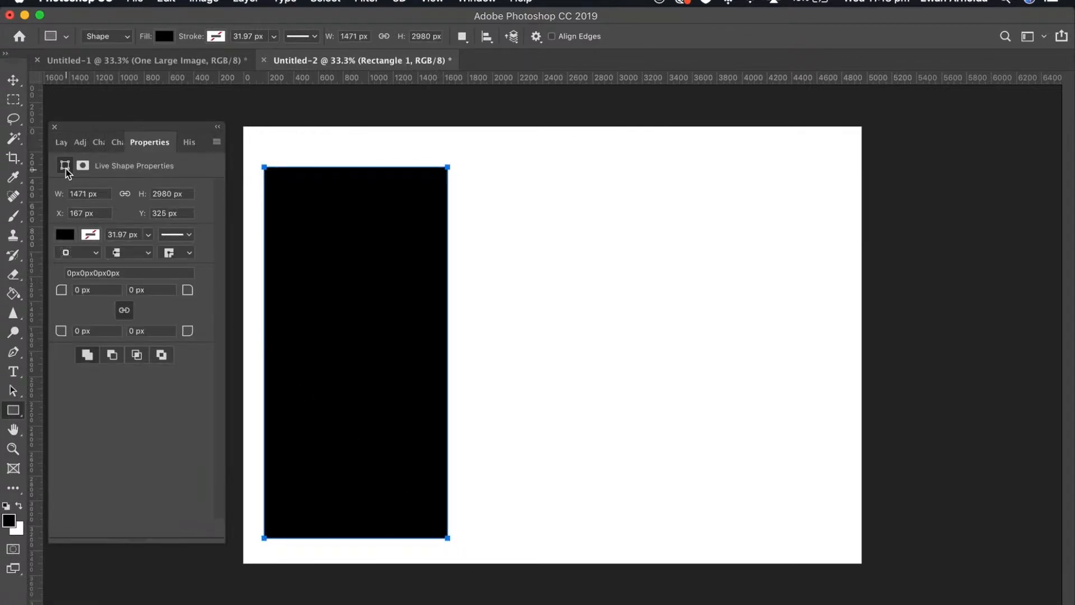
left_click(69, 142)
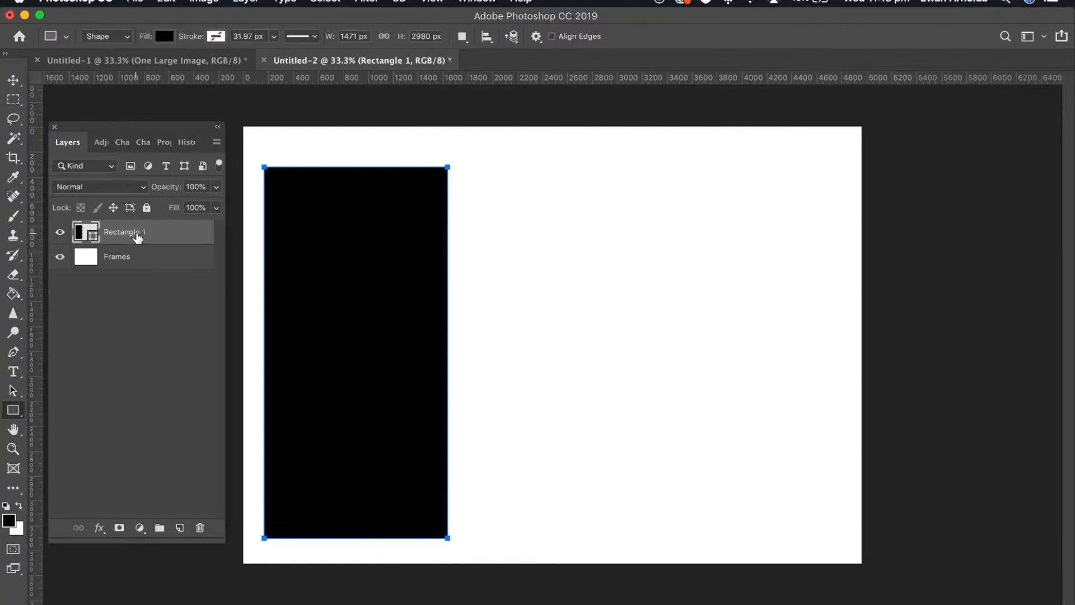
Step: Duplicate the rectangle twice and move the third copy right so the three panels are evenly spaced
right_click(126, 232)
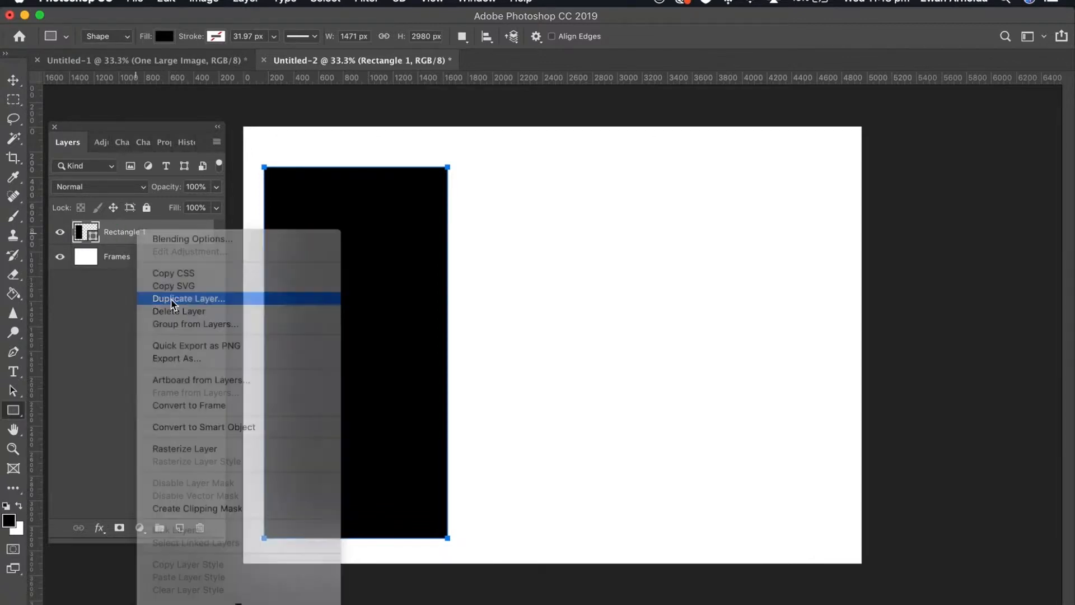
left_click(188, 298)
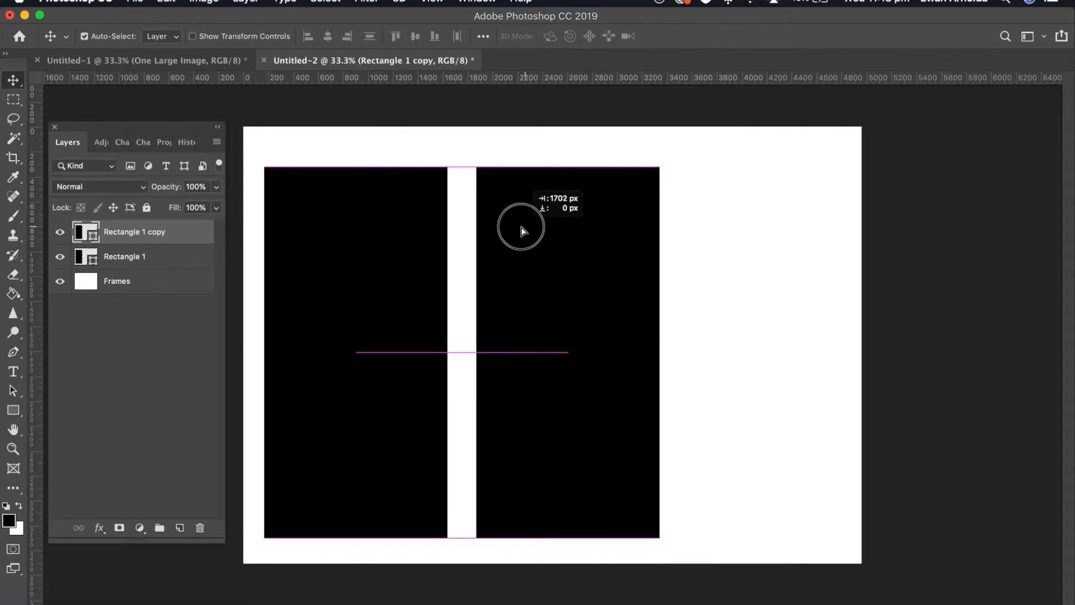
right_click(135, 231)
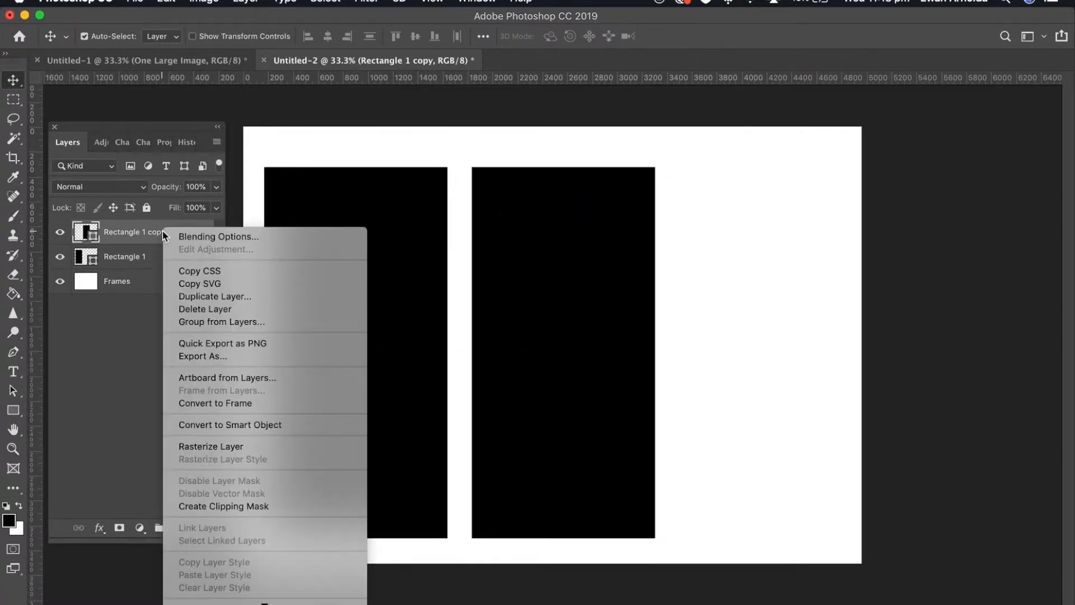
left_click(214, 296)
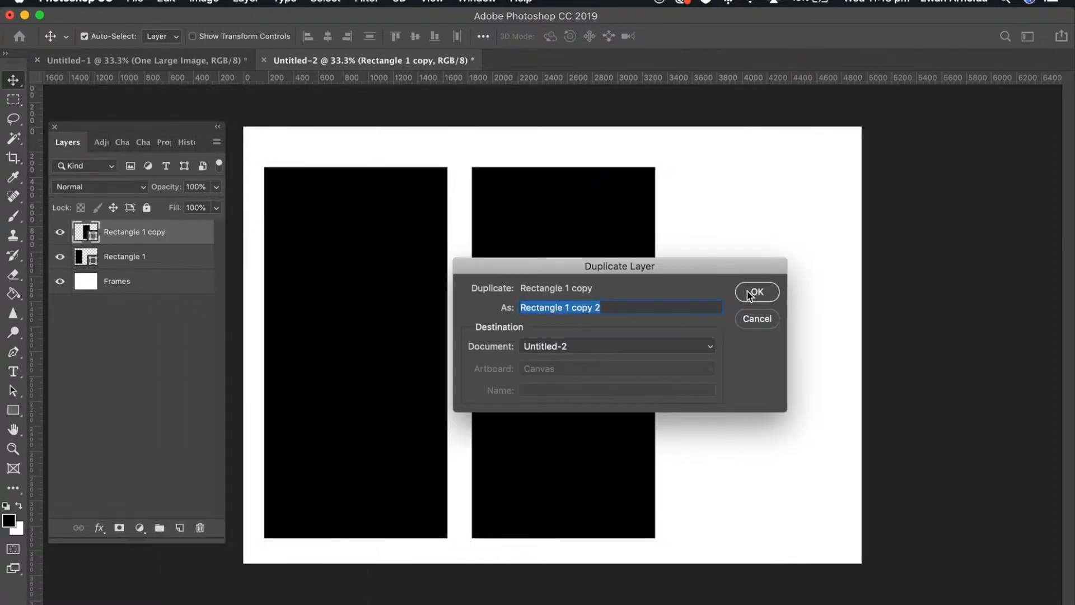
left_click(755, 291)
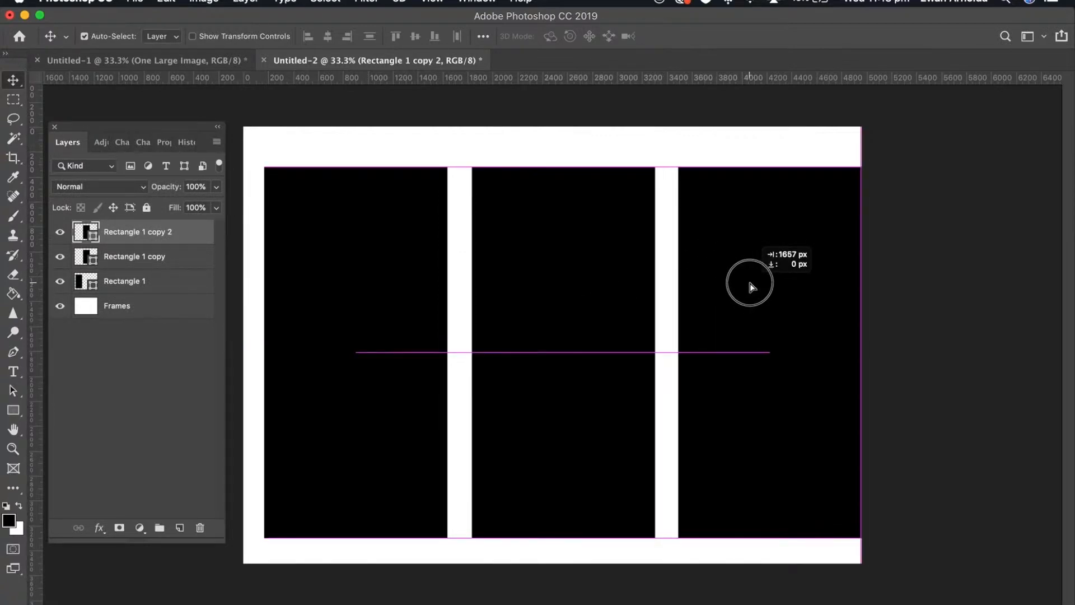
left_click_drag(751, 287, 747, 286)
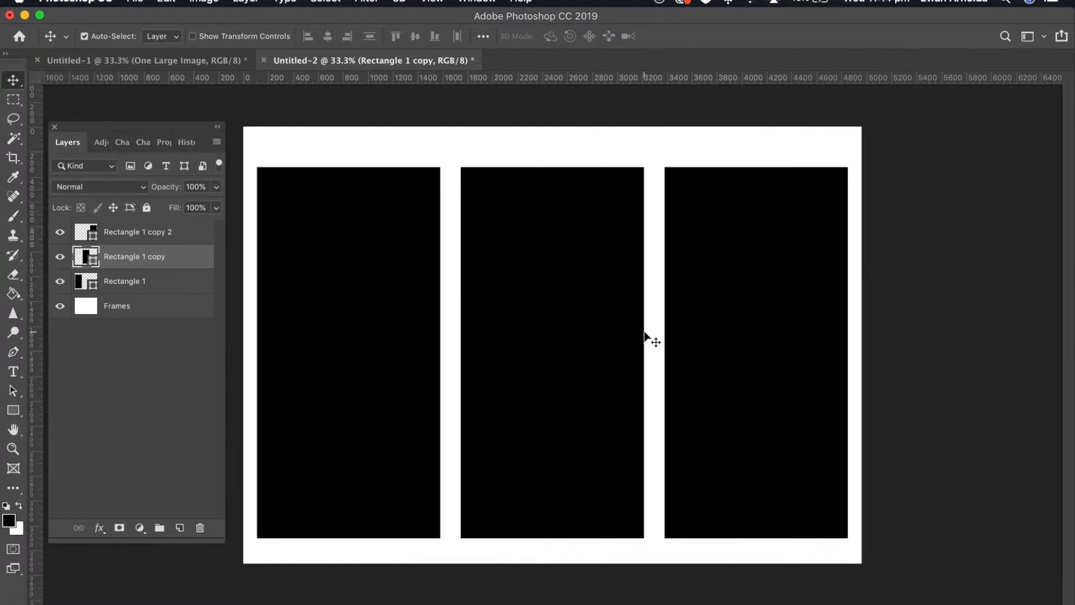
mouse_move(433, 342)
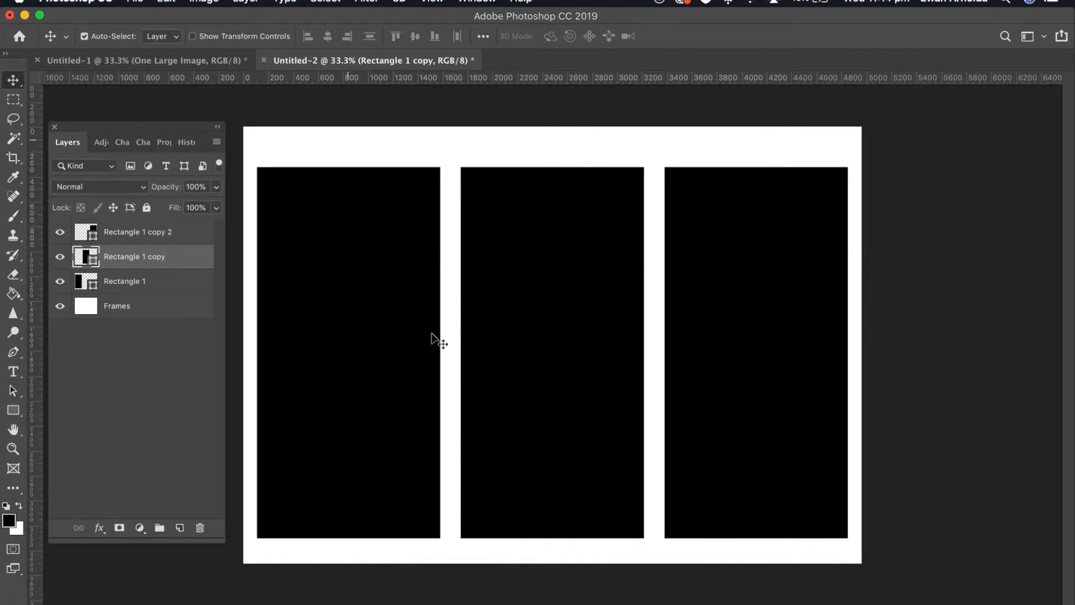
mouse_move(426, 560)
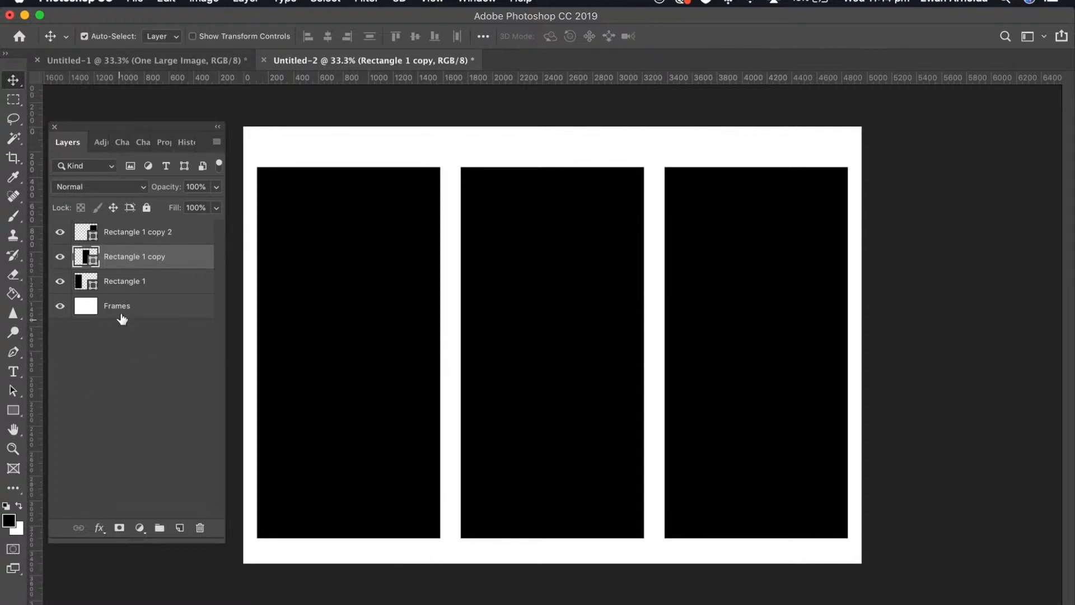
Step: Select the three rectangle layers and merge them into one layer above Frames
left_click(116, 306)
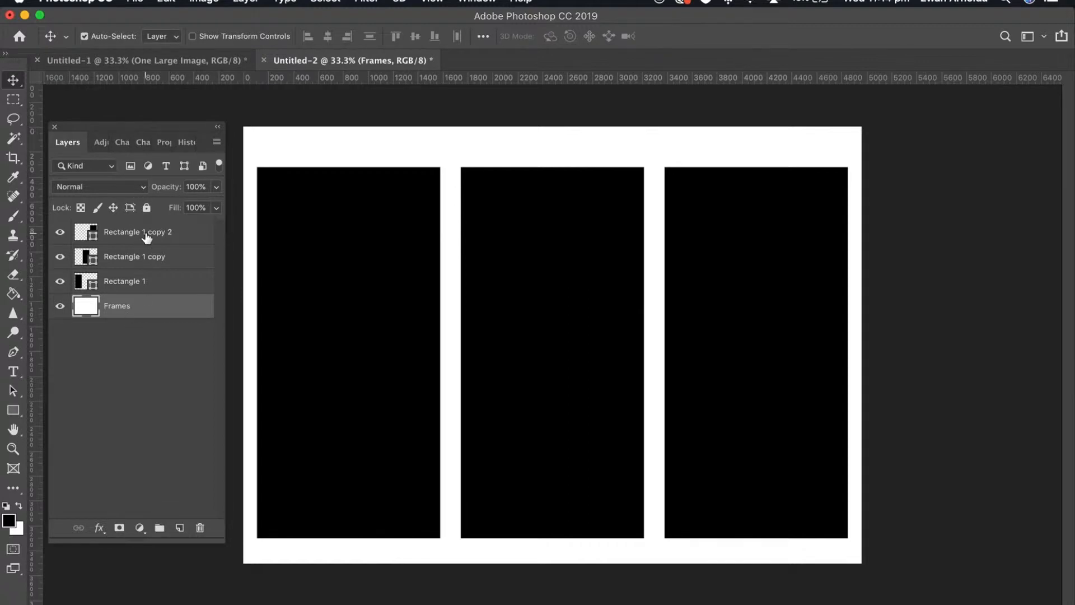
left_click(136, 232)
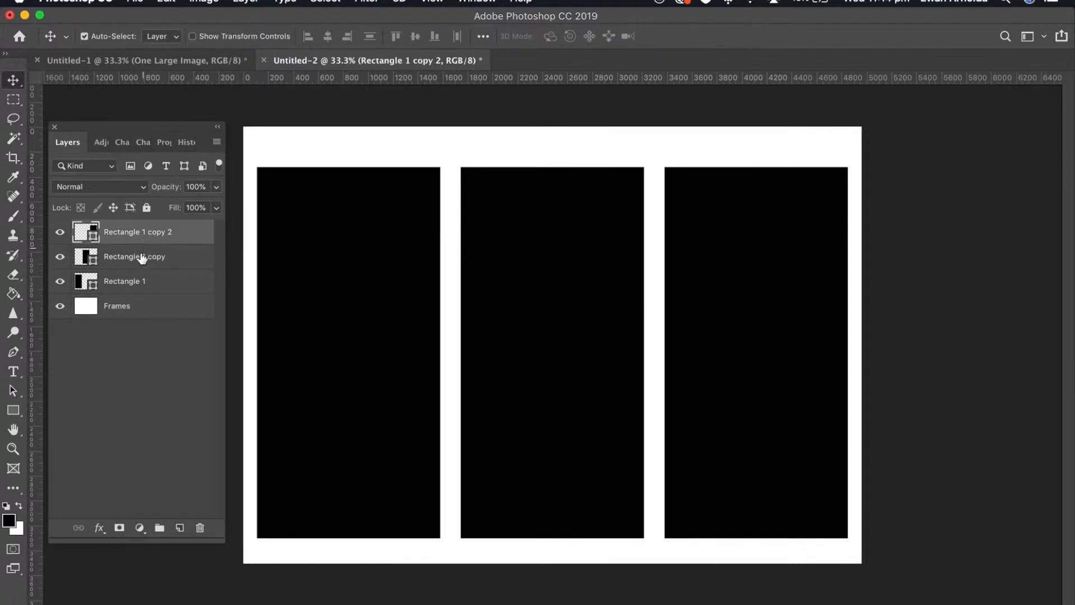
right_click(134, 255)
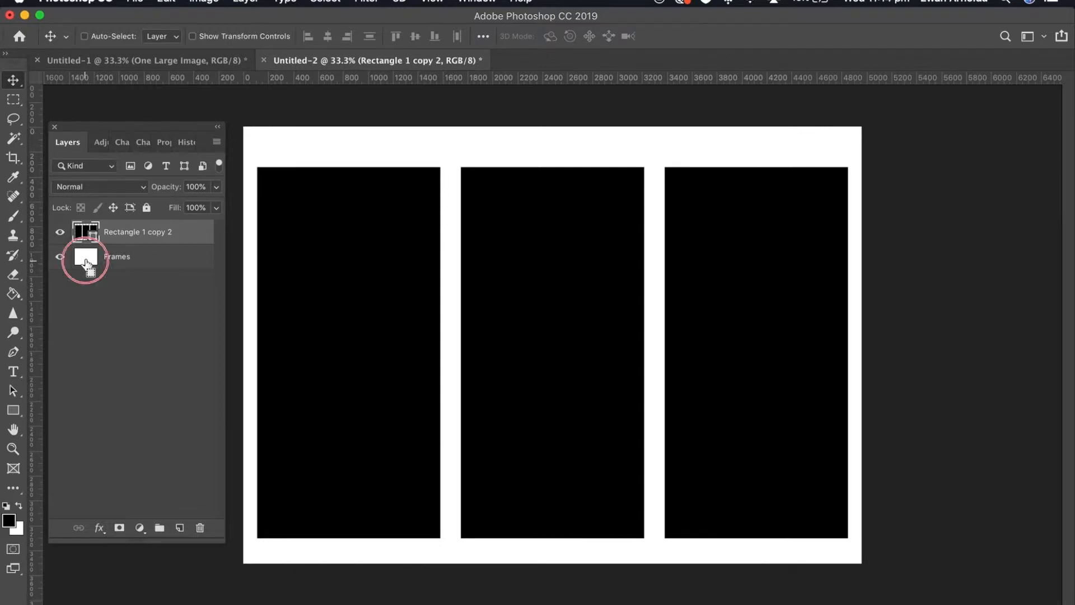
Step: Load the page as a selection and align the merged panels to its vertical and horizontal centers
left_click(85, 258)
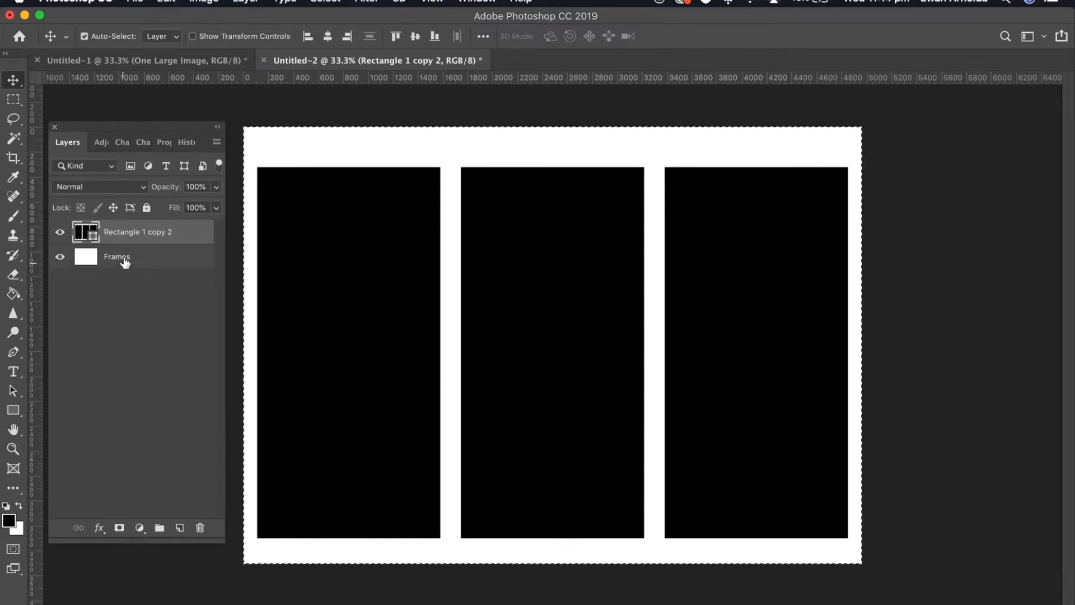
mouse_move(117, 271)
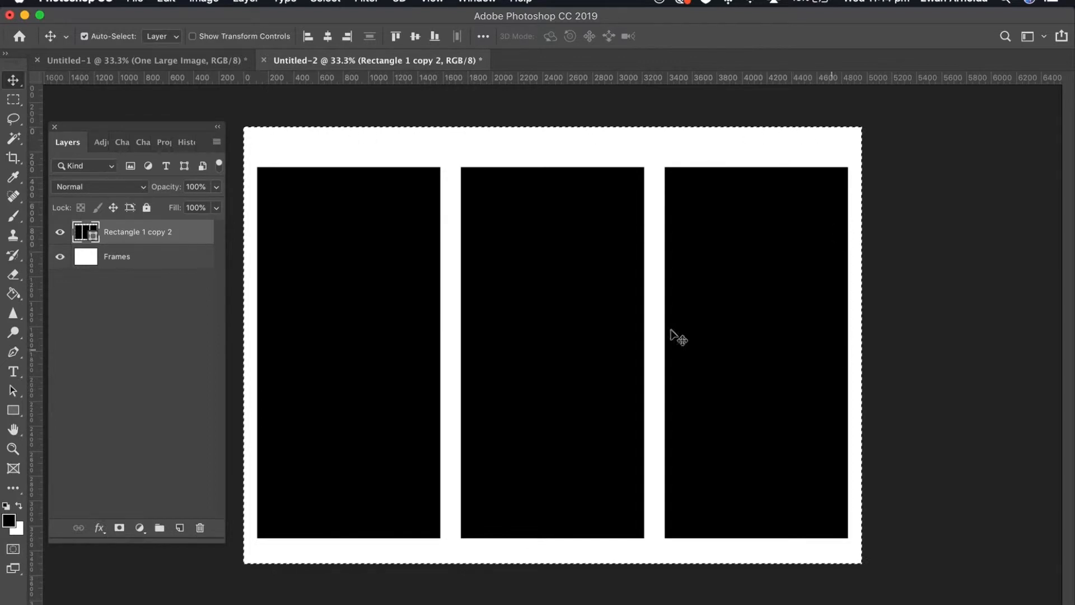
mouse_move(108, 242)
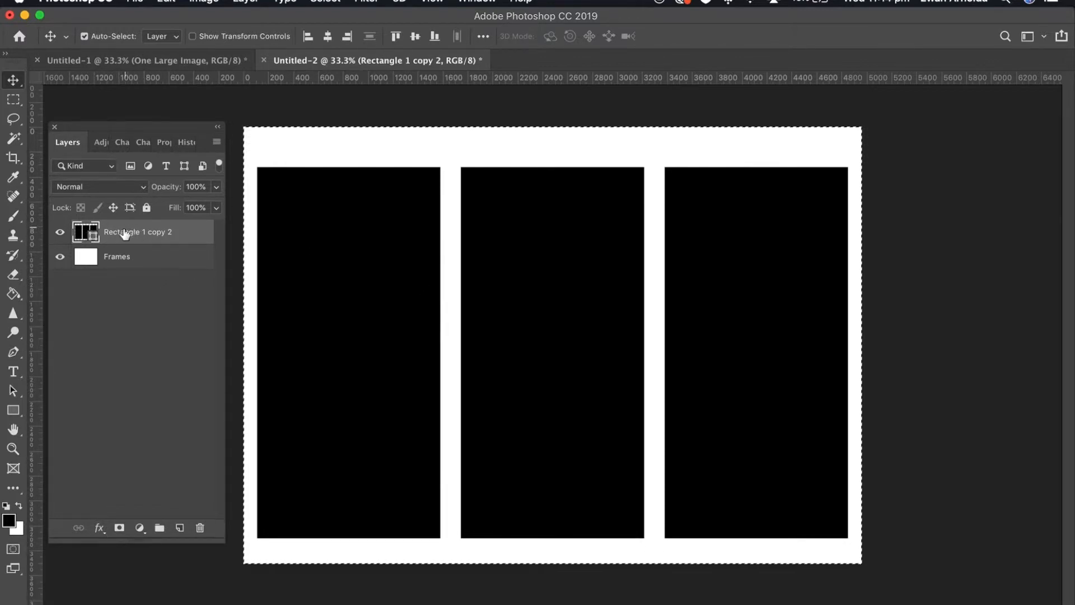
left_click(245, 1)
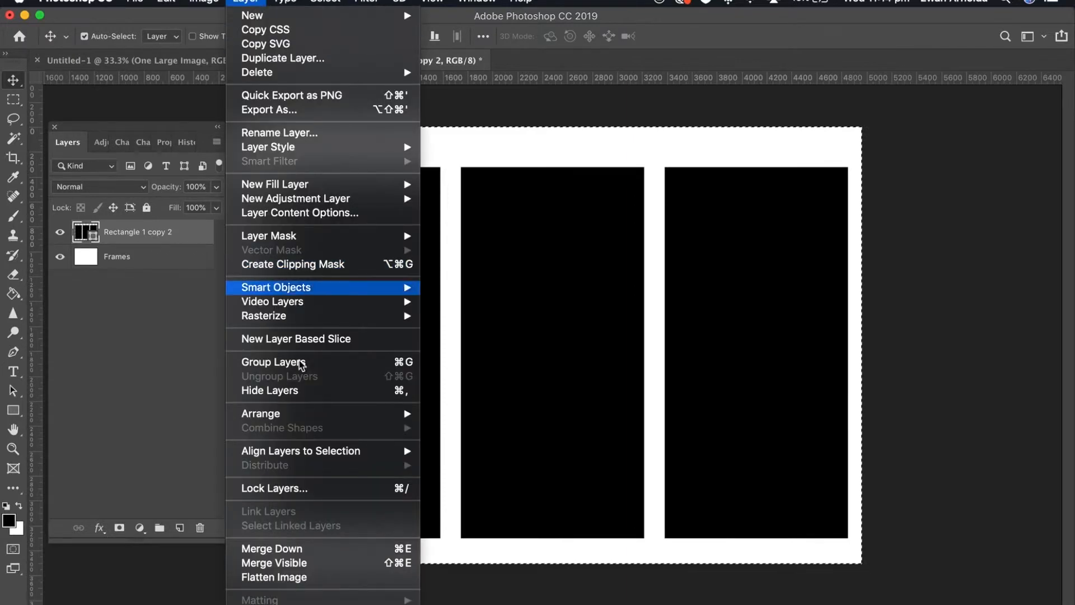
mouse_move(300, 451)
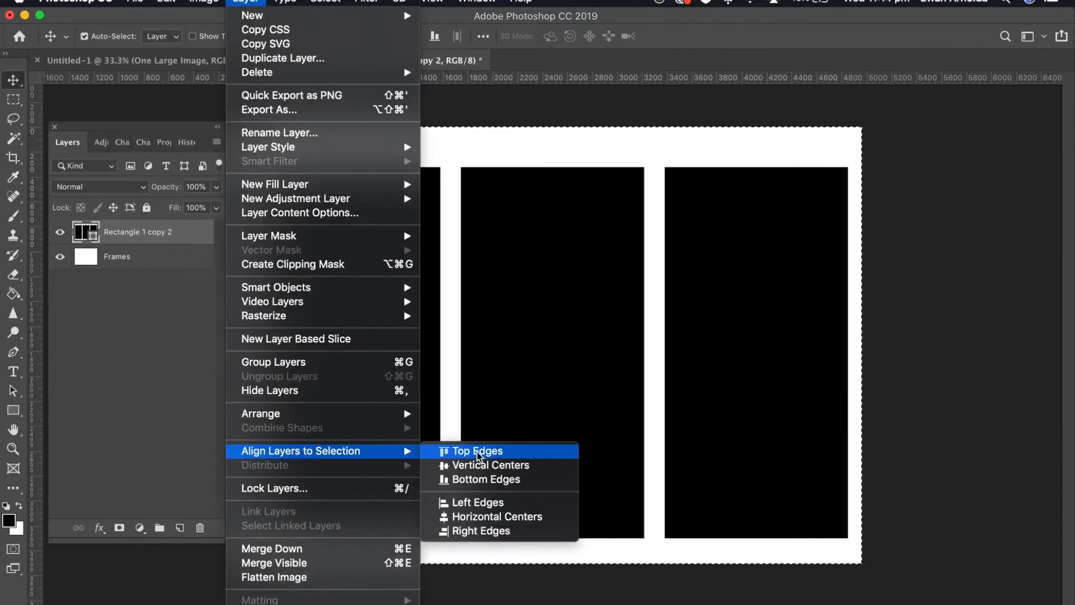
left_click(477, 450)
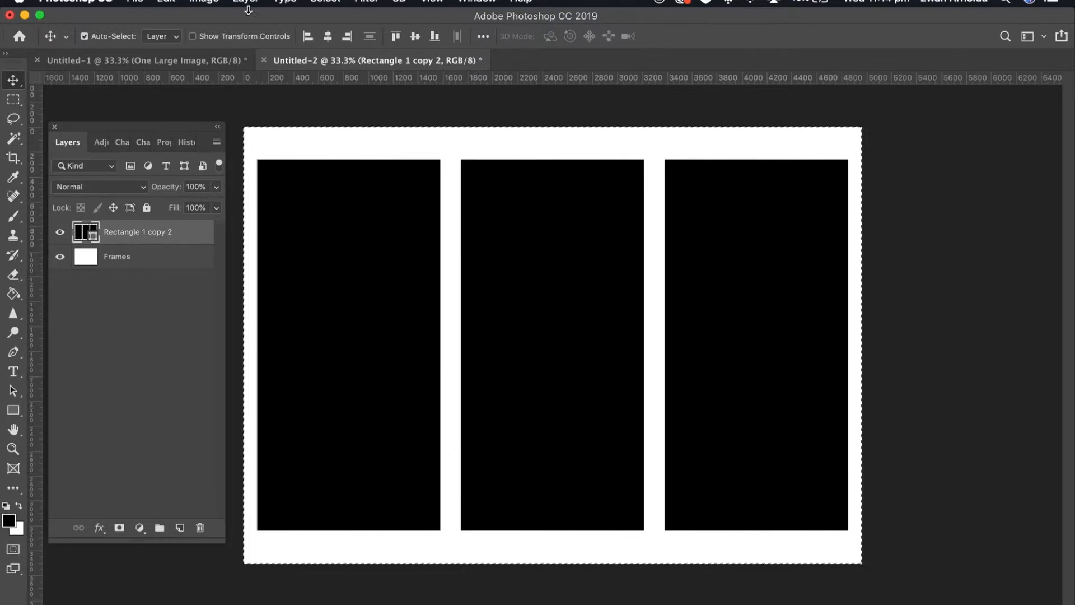
left_click(245, 1)
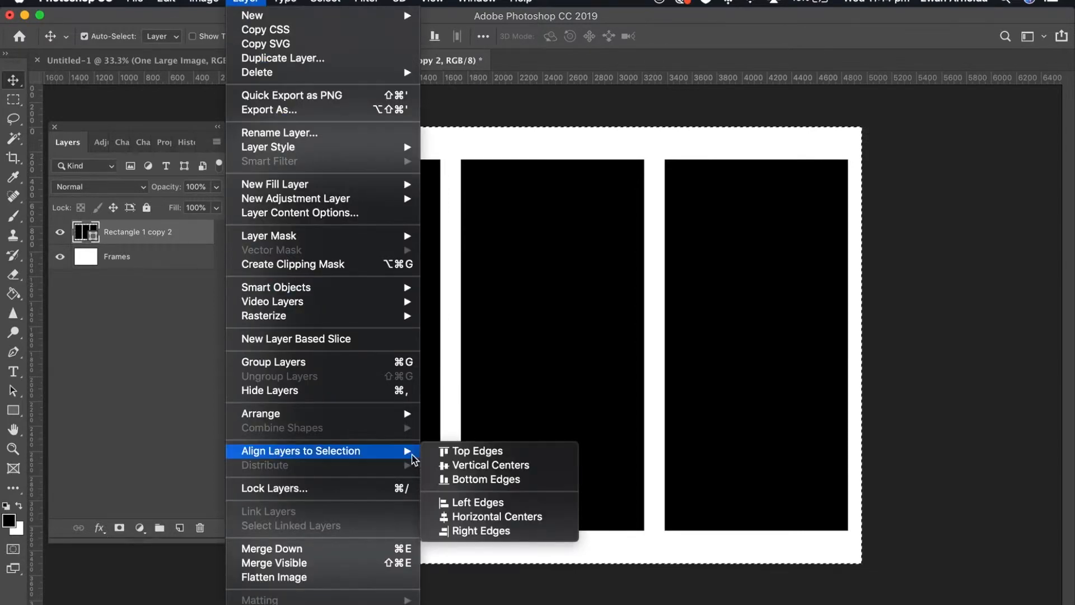
left_click(496, 517)
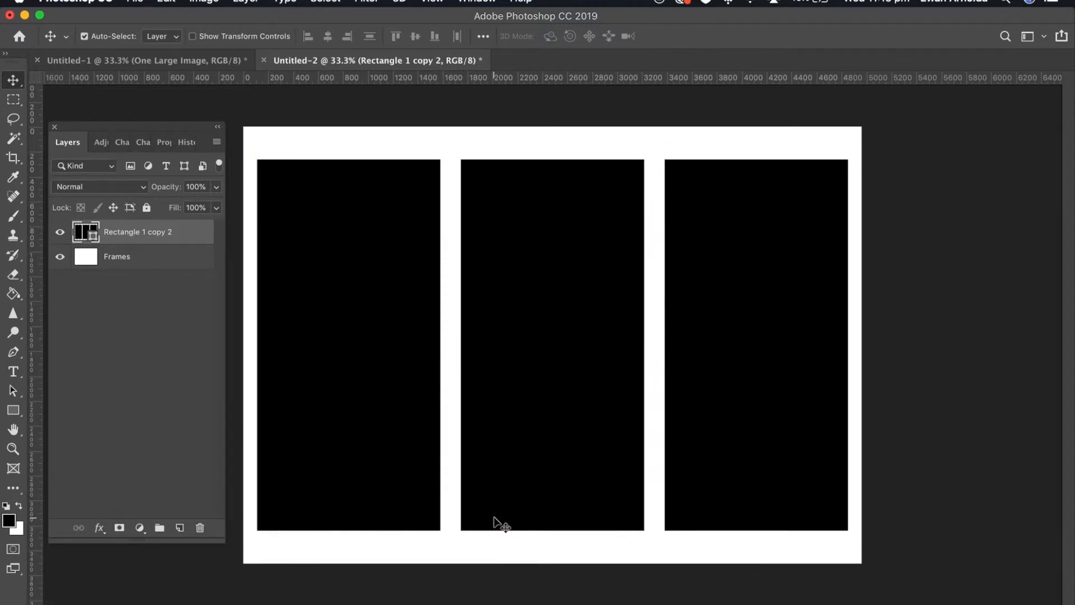
mouse_move(243, 381)
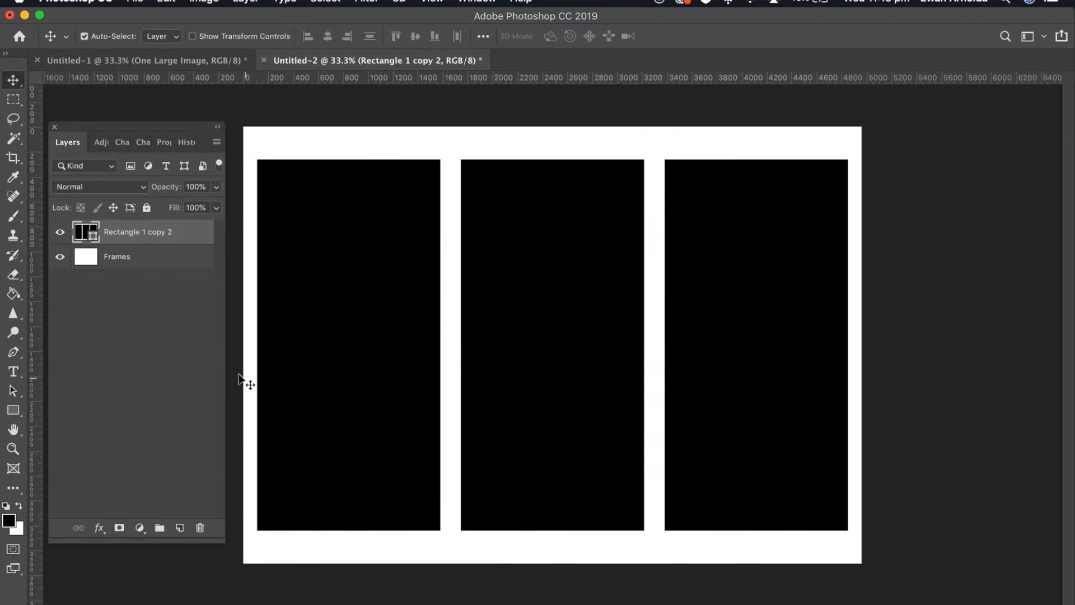
mouse_move(643, 405)
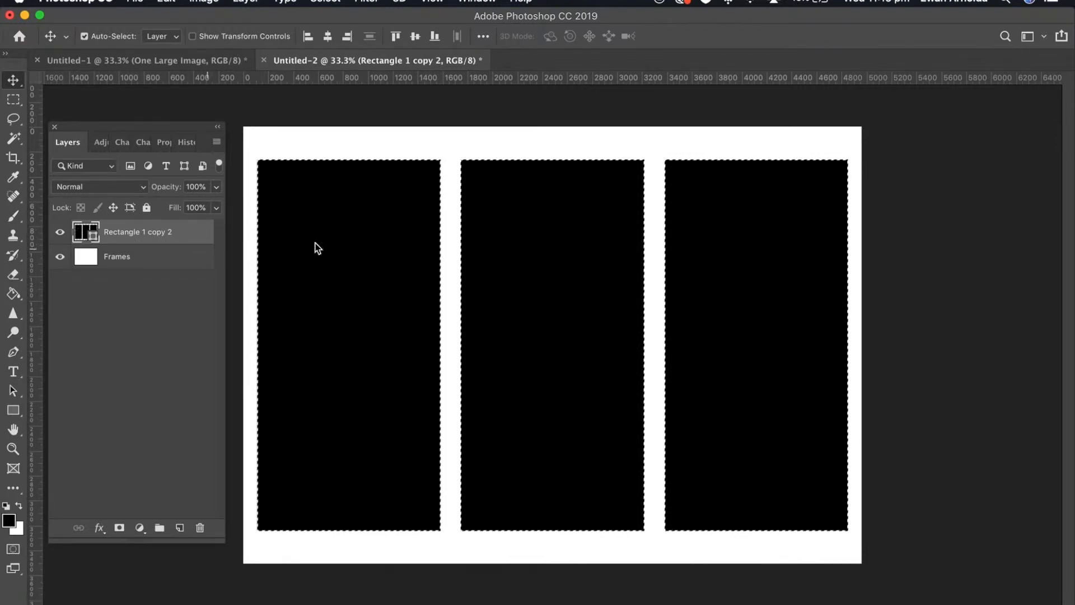
mouse_move(725, 246)
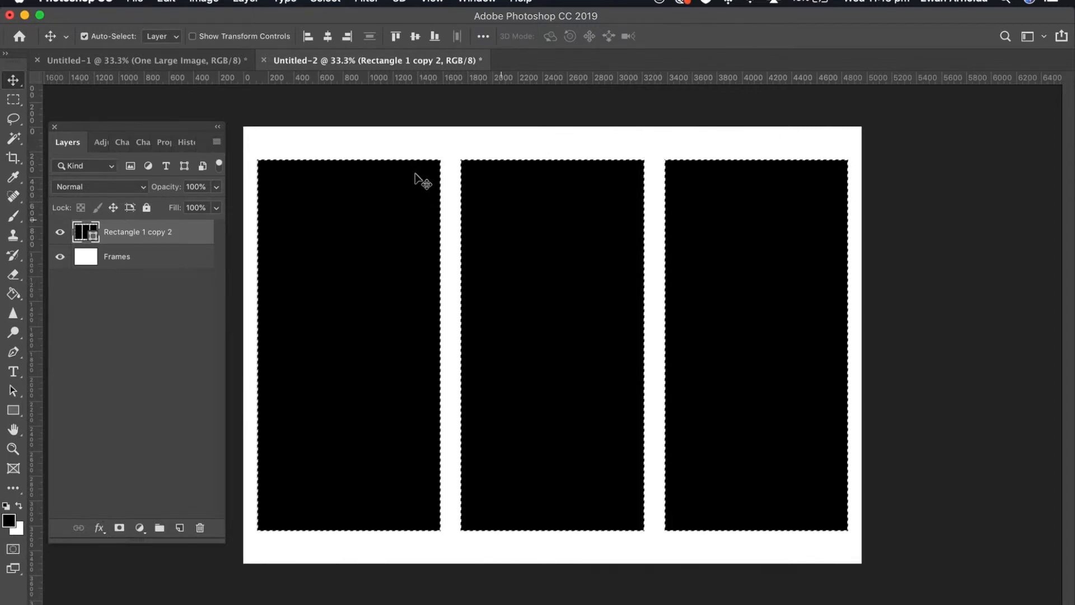
Step: Invert the panel selection to the white borders and make Frames the active layer
left_click(325, 2)
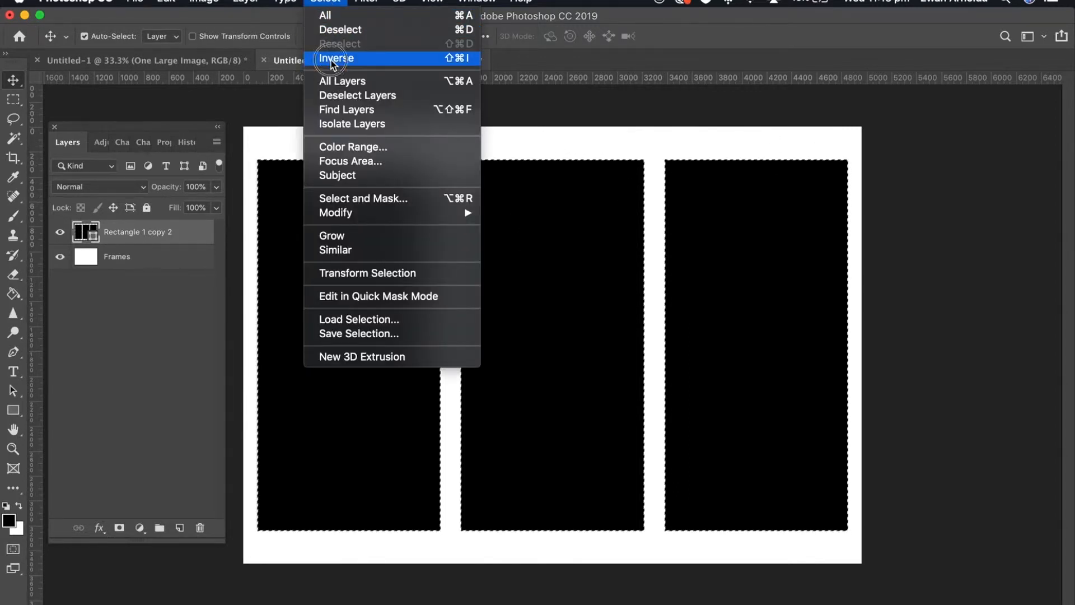
left_click(336, 58)
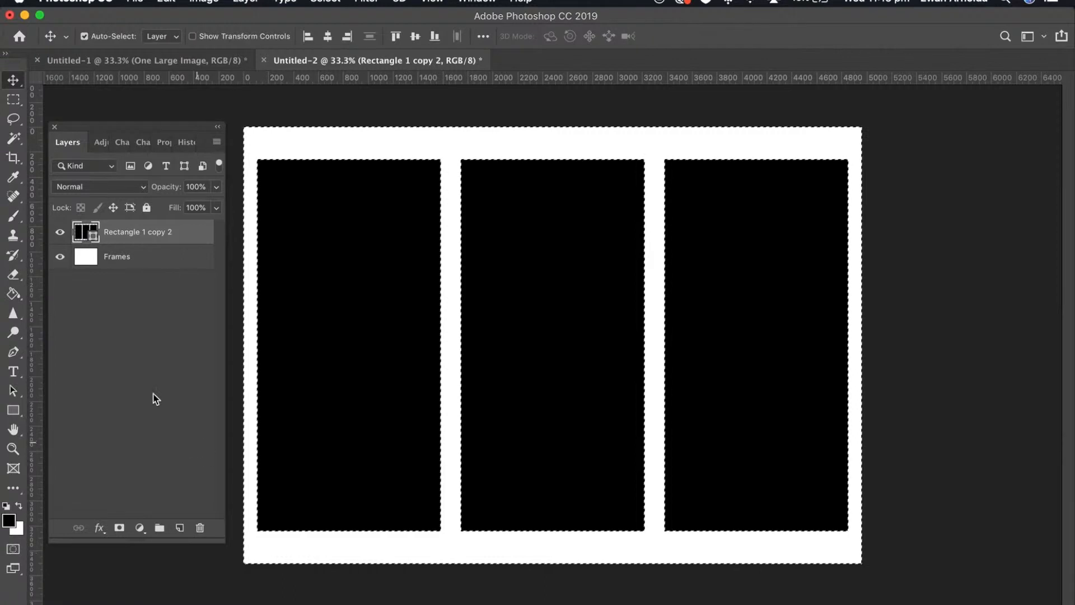
left_click(116, 255)
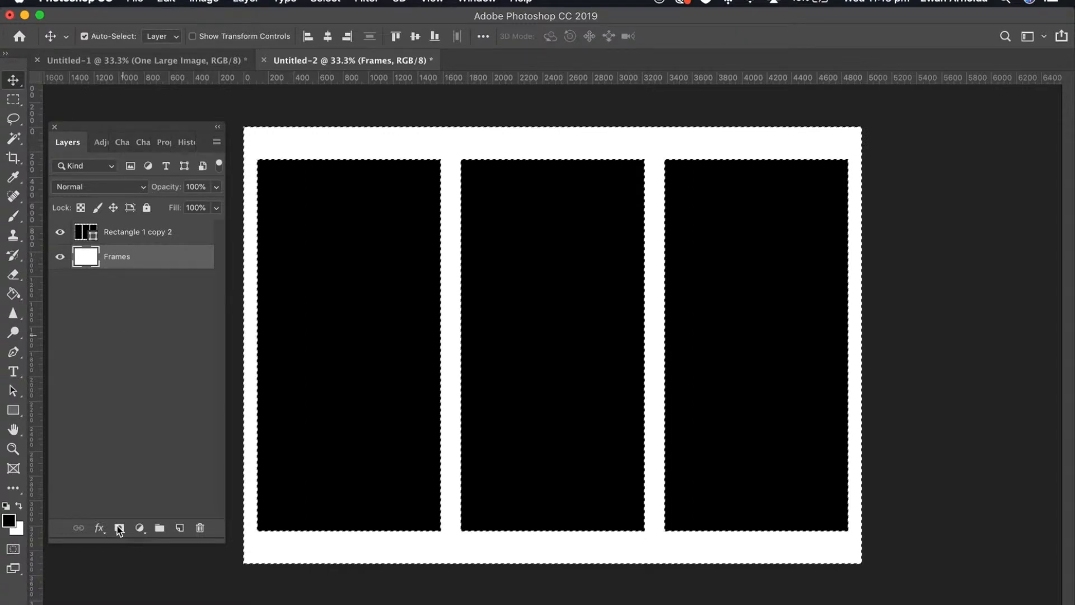
Step: Mask Frames with the inverted selection, then hide and delete the leftover rectangle layer
left_click(120, 528)
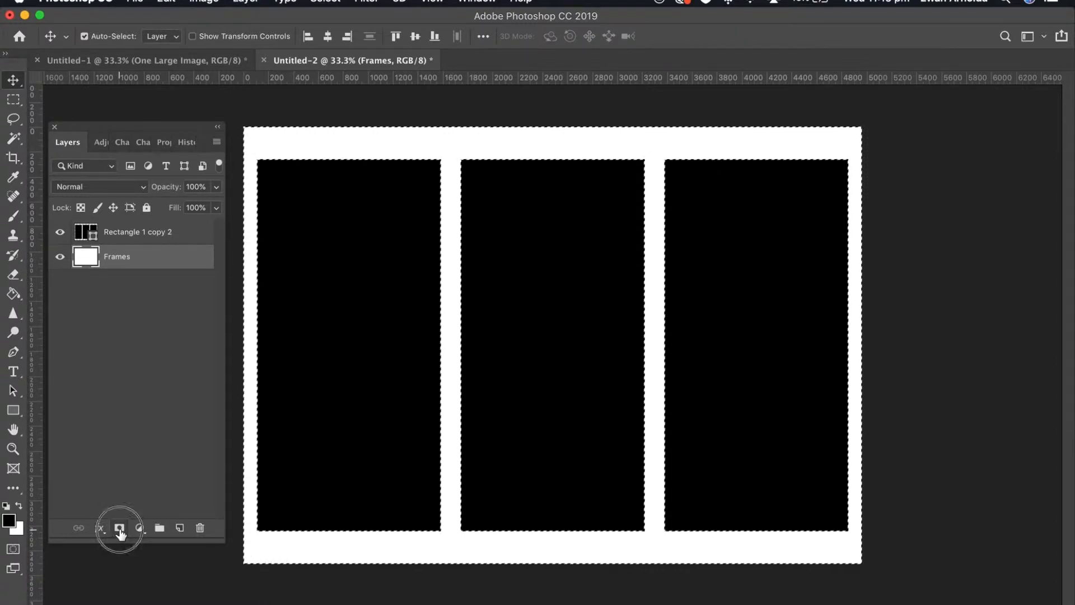
left_click(120, 528)
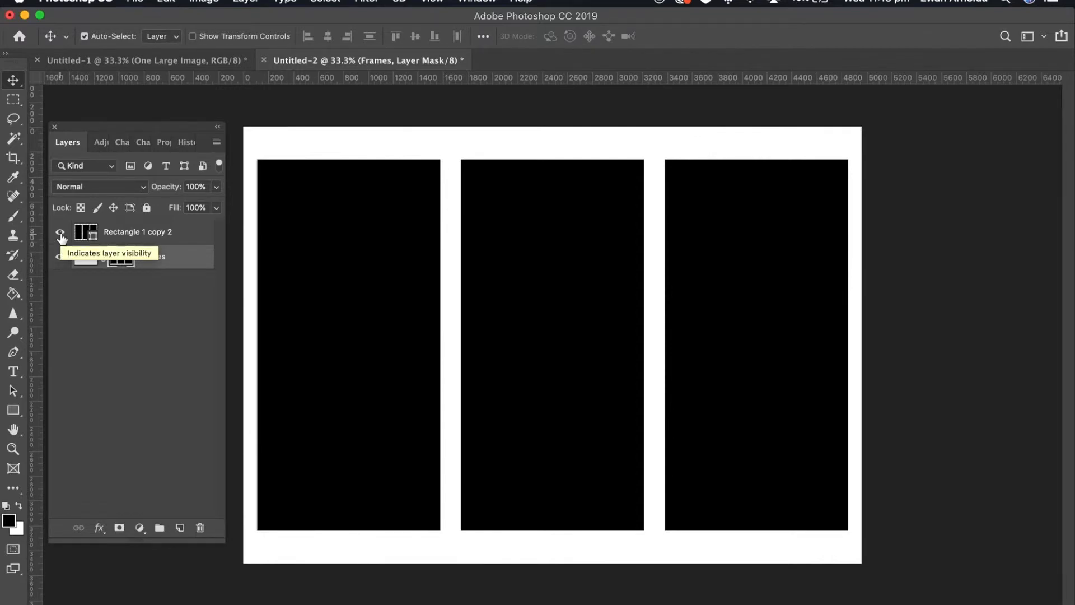
left_click(60, 232)
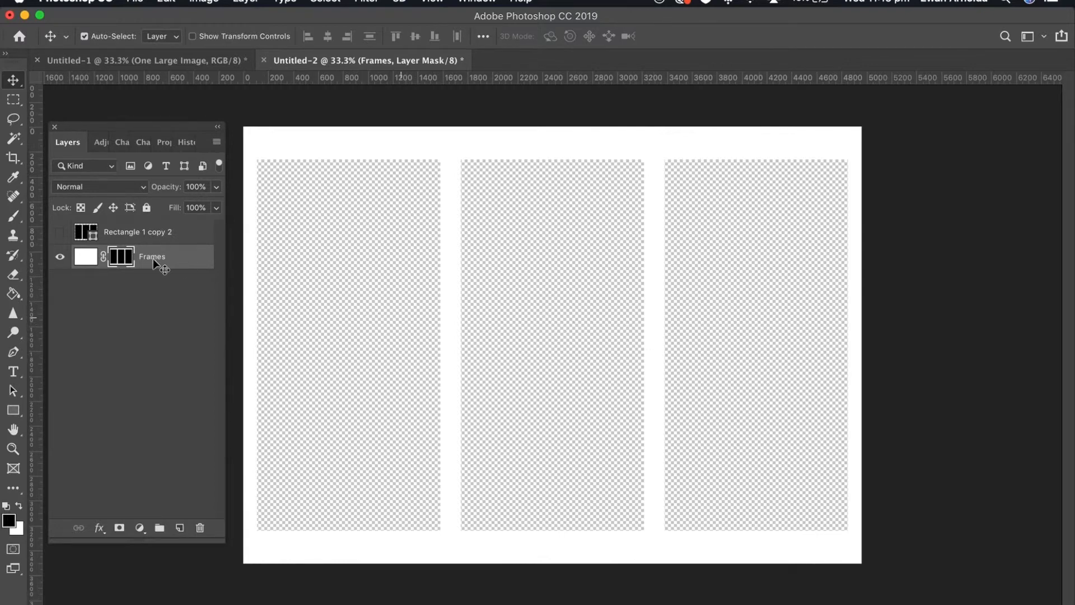
left_click(136, 232)
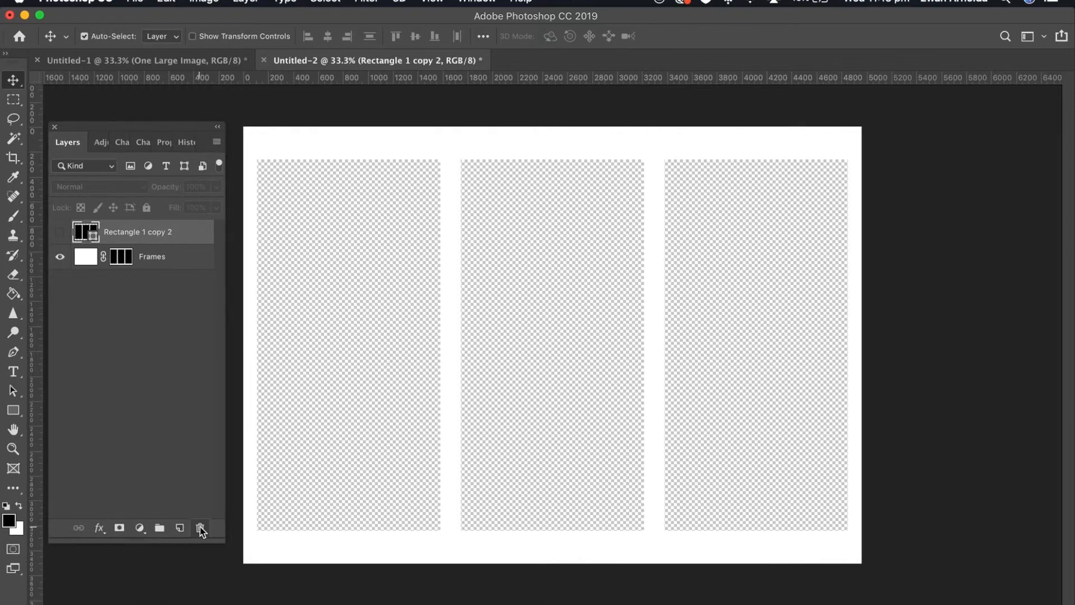
left_click(201, 527)
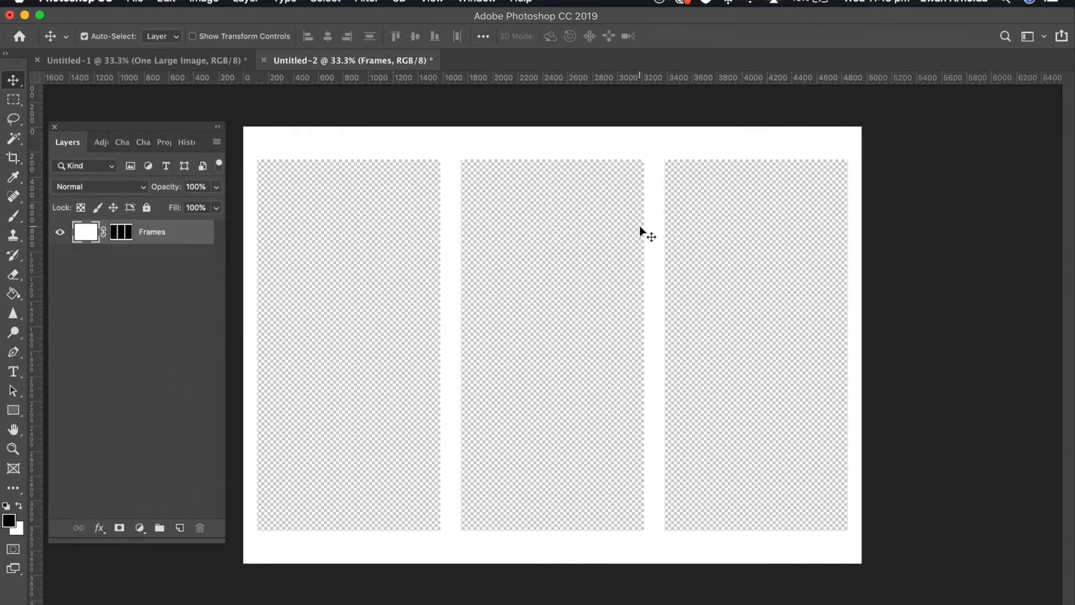
mouse_move(559, 309)
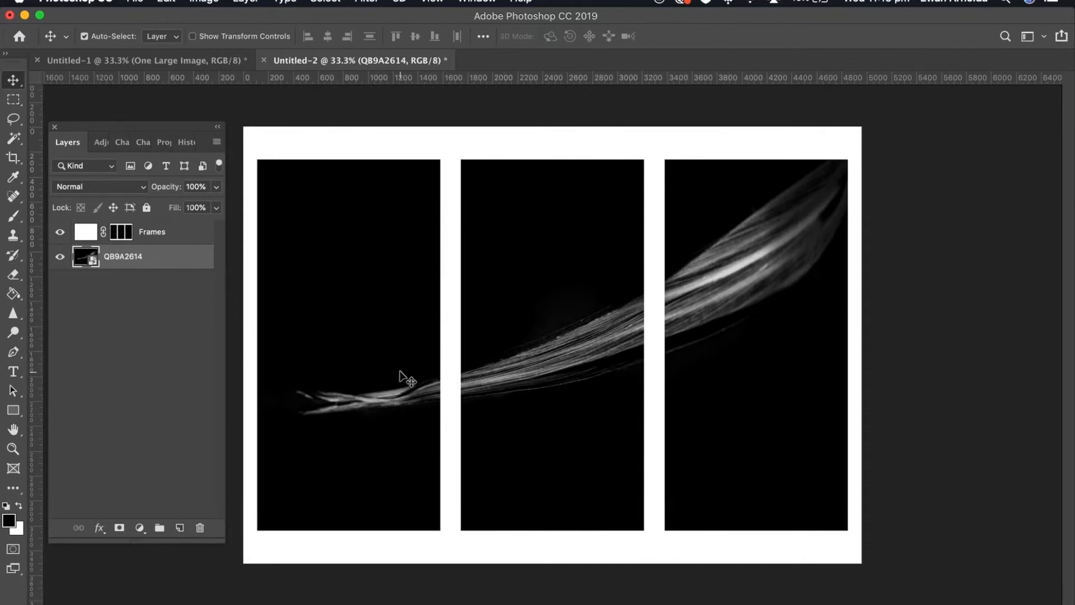
Step: Rename the large photo layer 'one large image' and the new group '3 images'
double_click(123, 257)
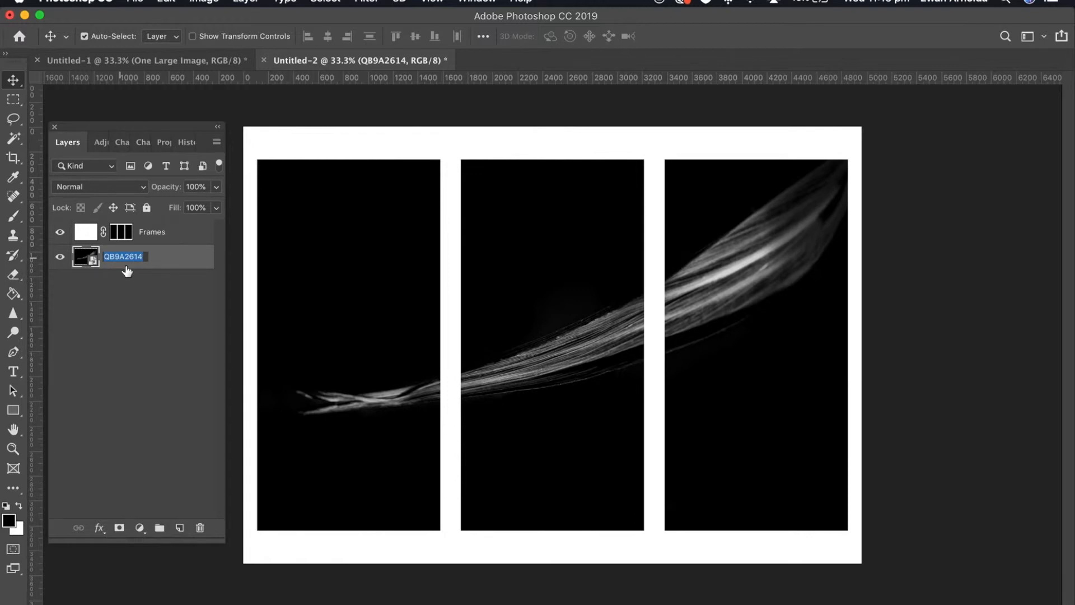
type("one large image")
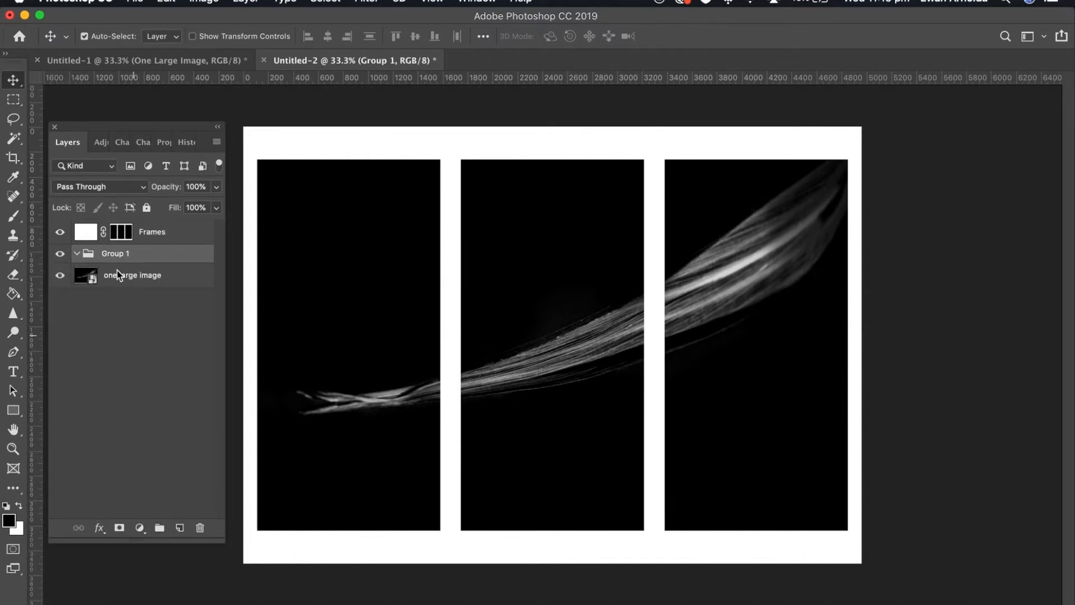
double_click(114, 254)
type("3 images")
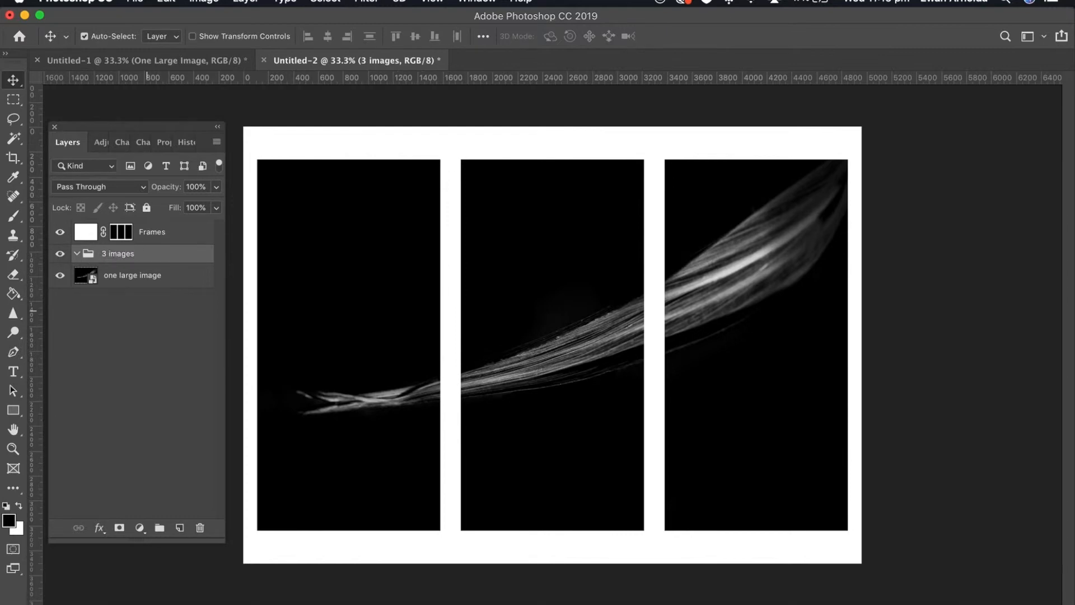
left_click(60, 276)
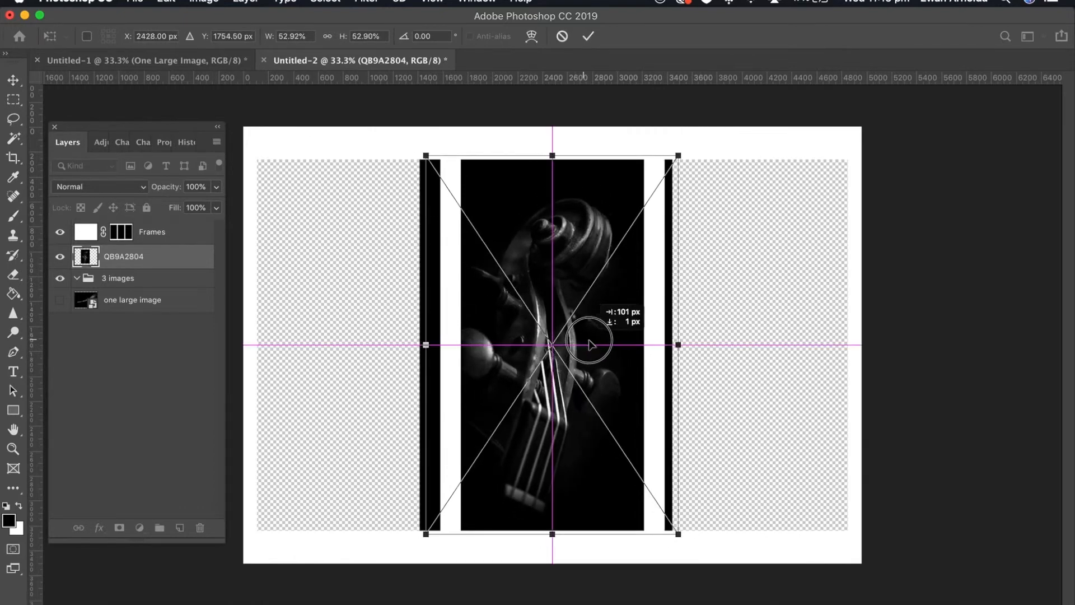
Step: Centre and commit the scroll photo in the middle panel and fit the strings photo to the left panel
left_click(588, 36)
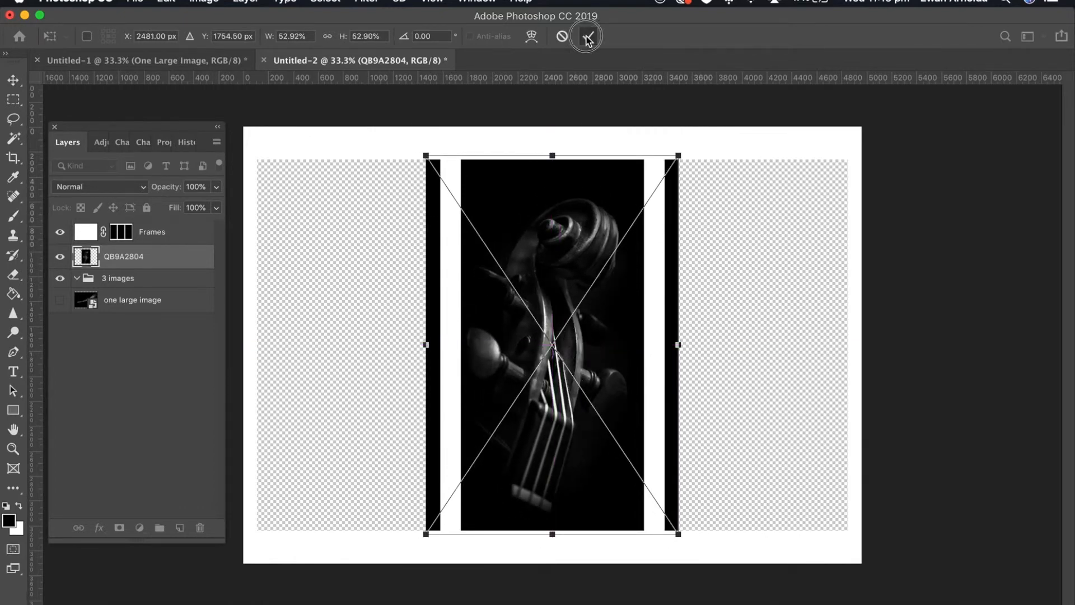
left_click(584, 36)
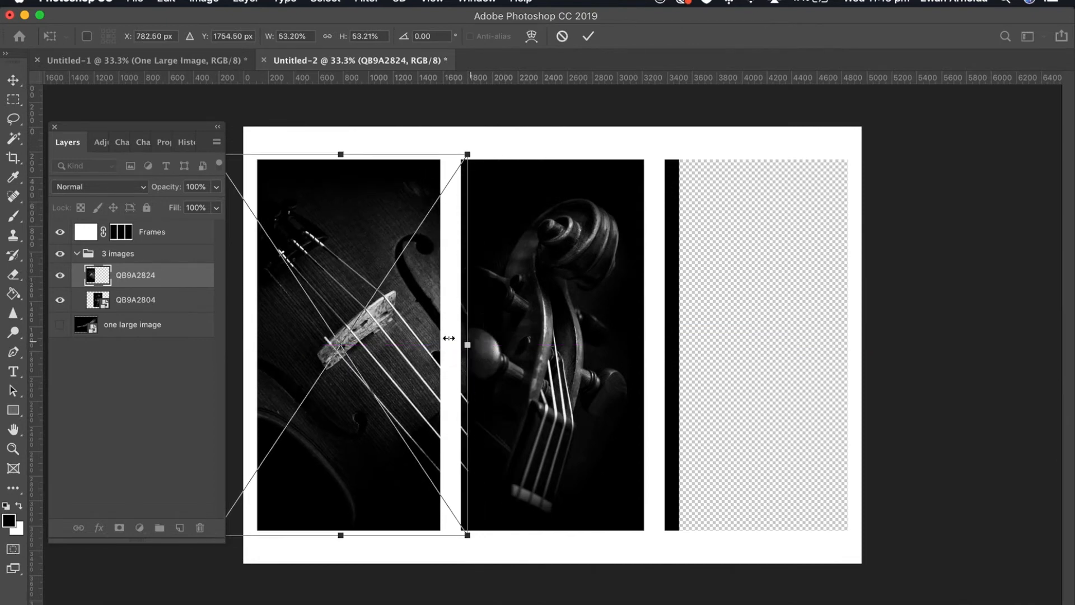
left_click_drag(448, 338, 405, 343)
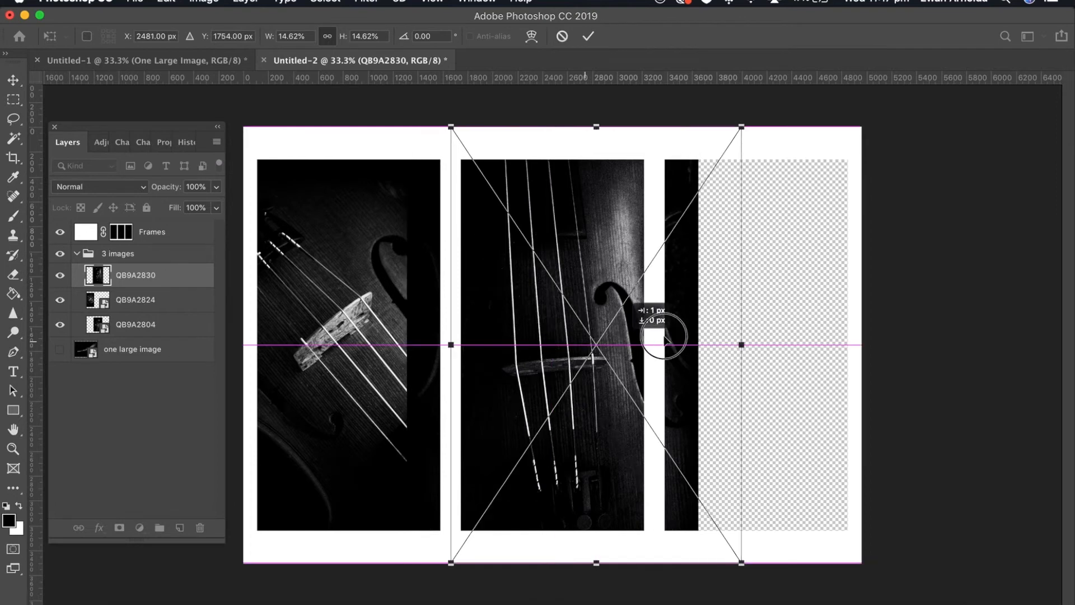
Step: Move and shrink the f-hole photo to cover the right panel and commit its transform
left_click_drag(662, 336, 591, 336)
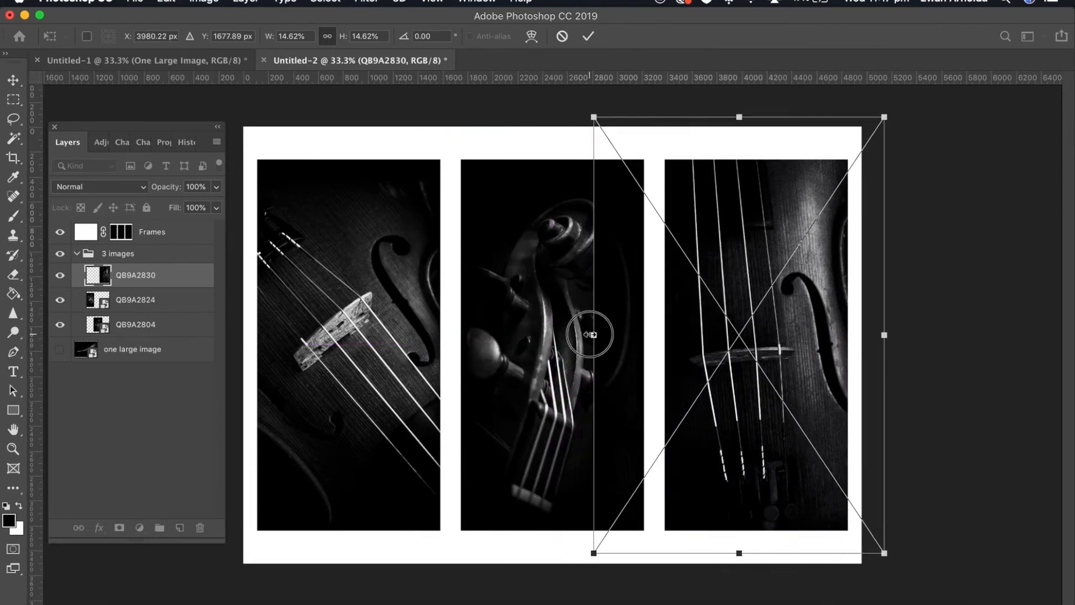
left_click_drag(590, 333, 636, 338)
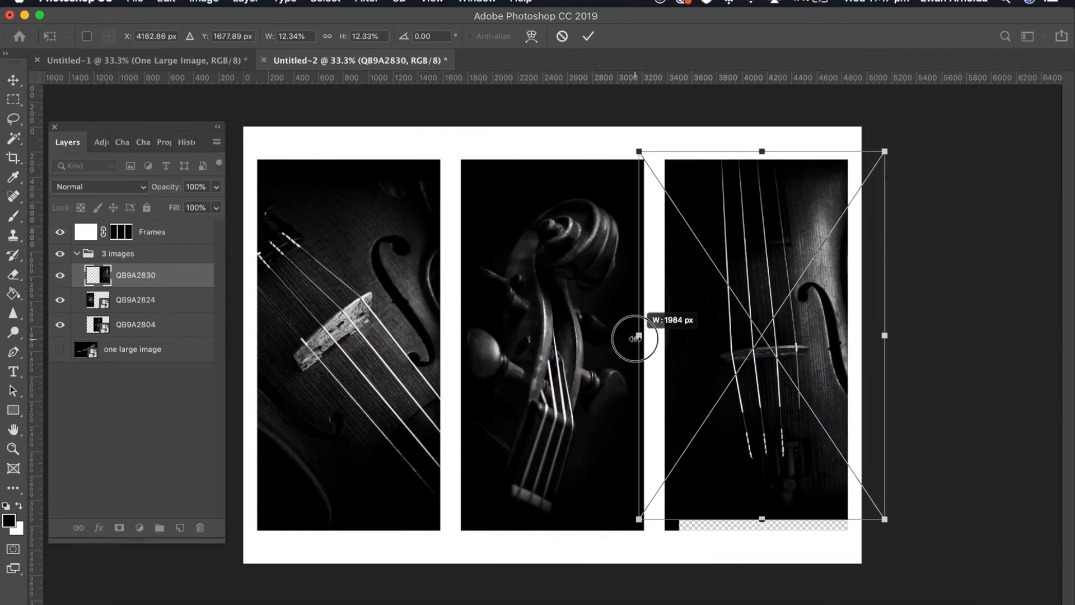
left_click_drag(634, 337, 699, 367)
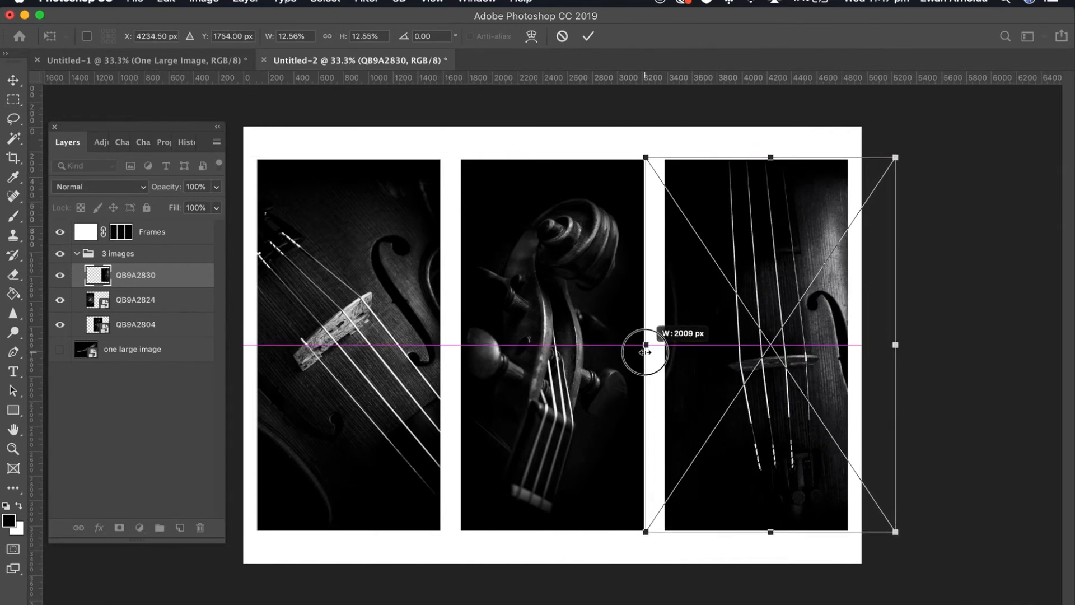
left_click(588, 36)
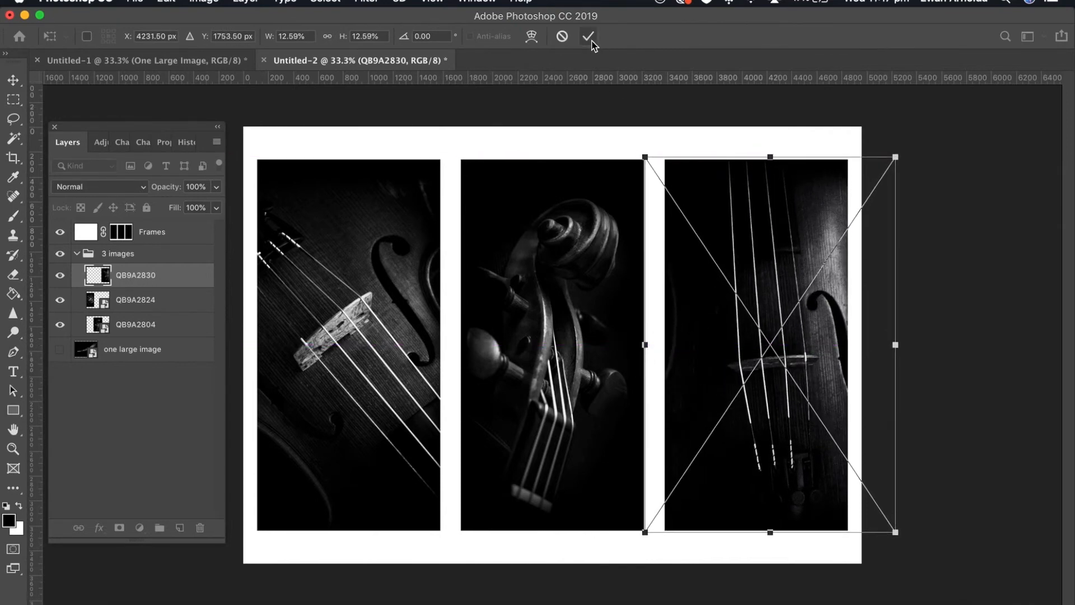
left_click(588, 36)
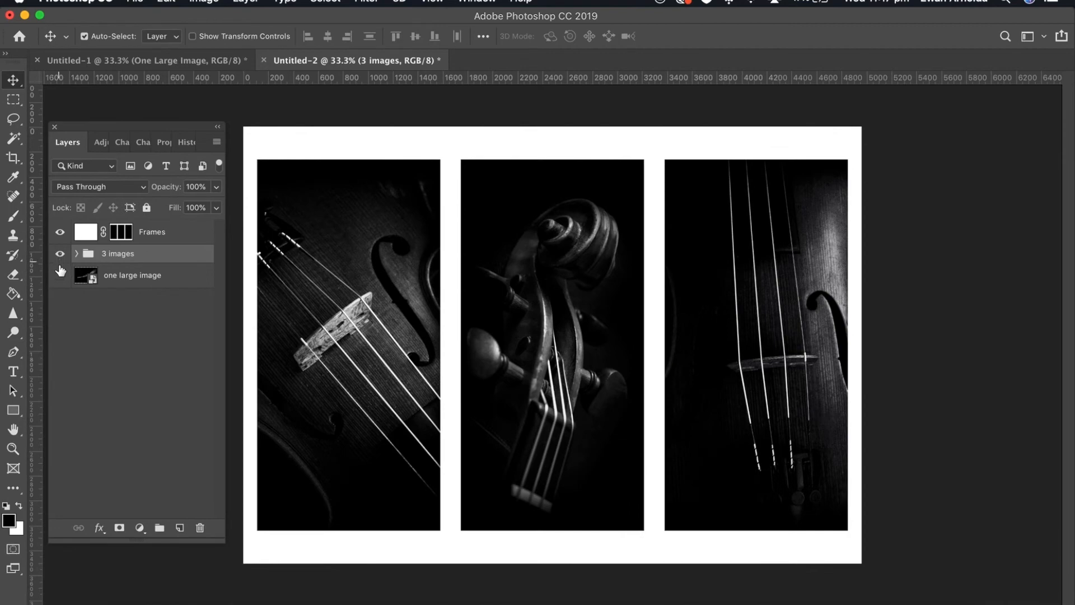
Step: Add a white Color Overlay layer style at 100% opacity to the Frames layer
left_click(60, 276)
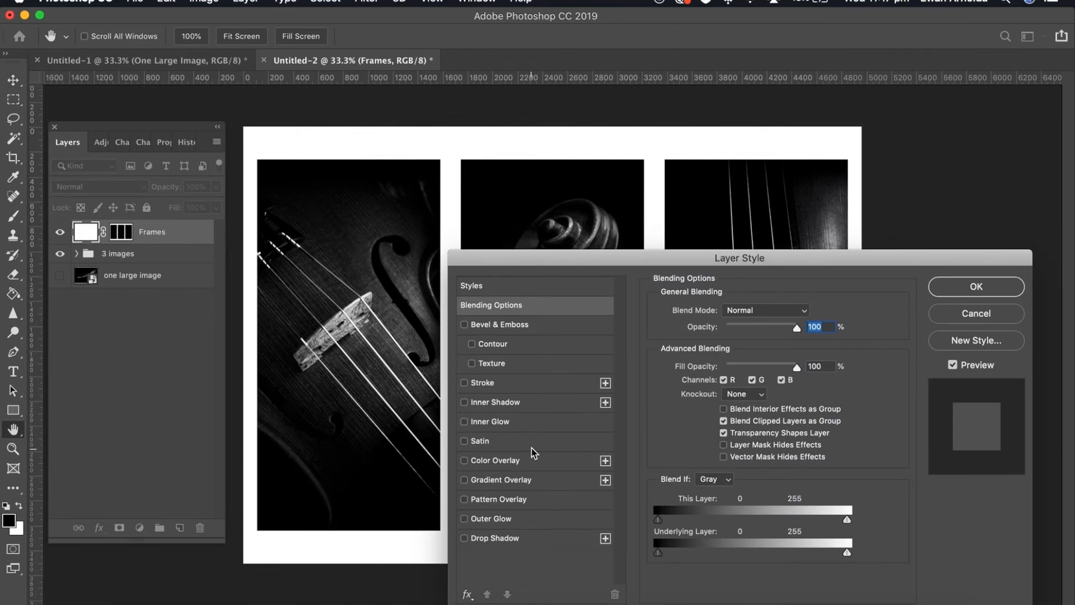
left_click(463, 460)
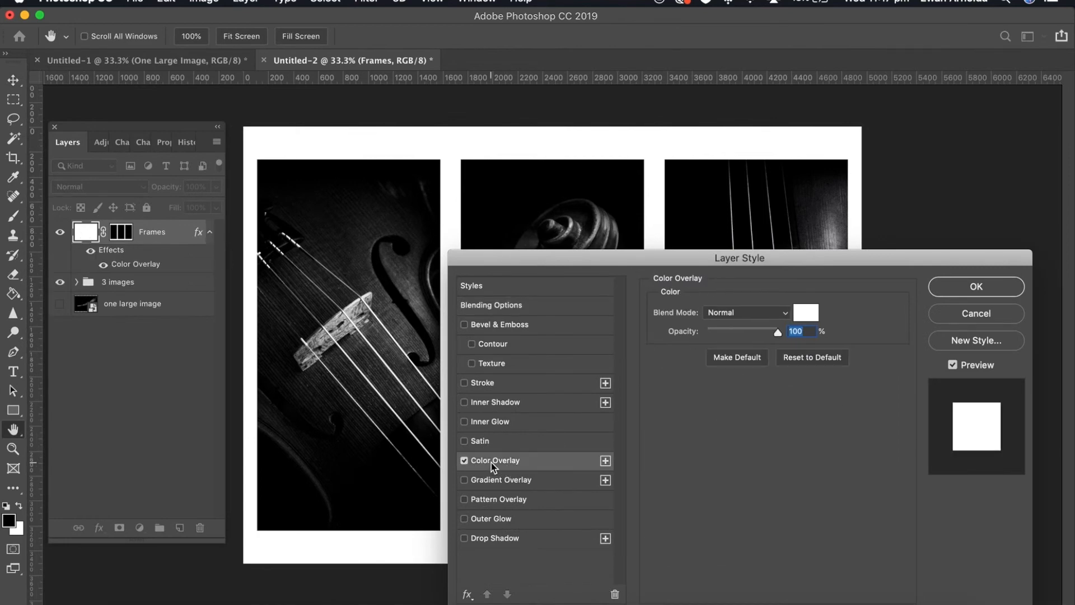
left_click(805, 313)
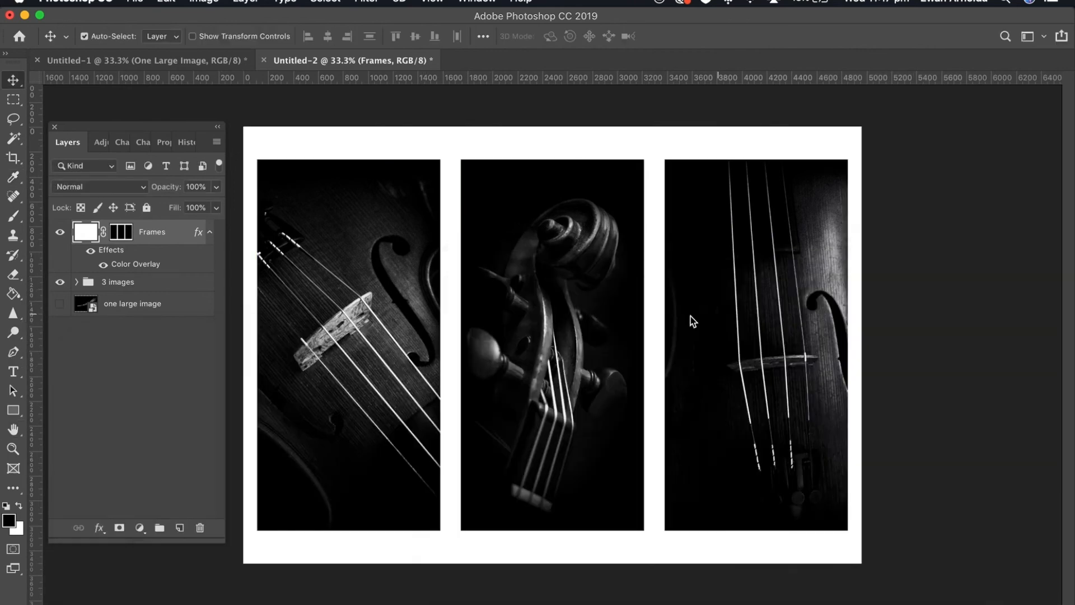
mouse_move(696, 323)
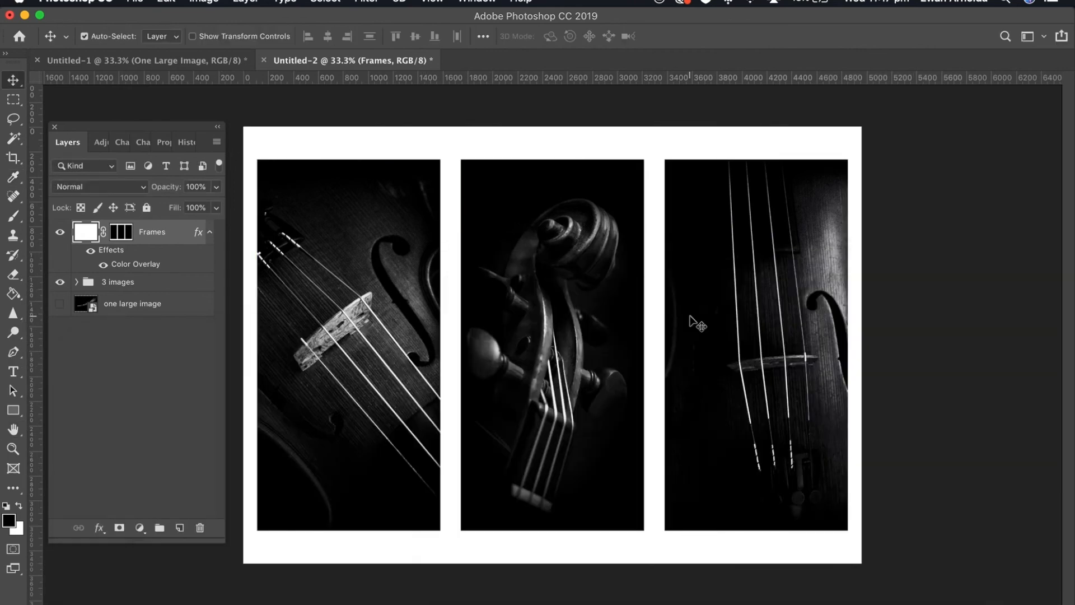